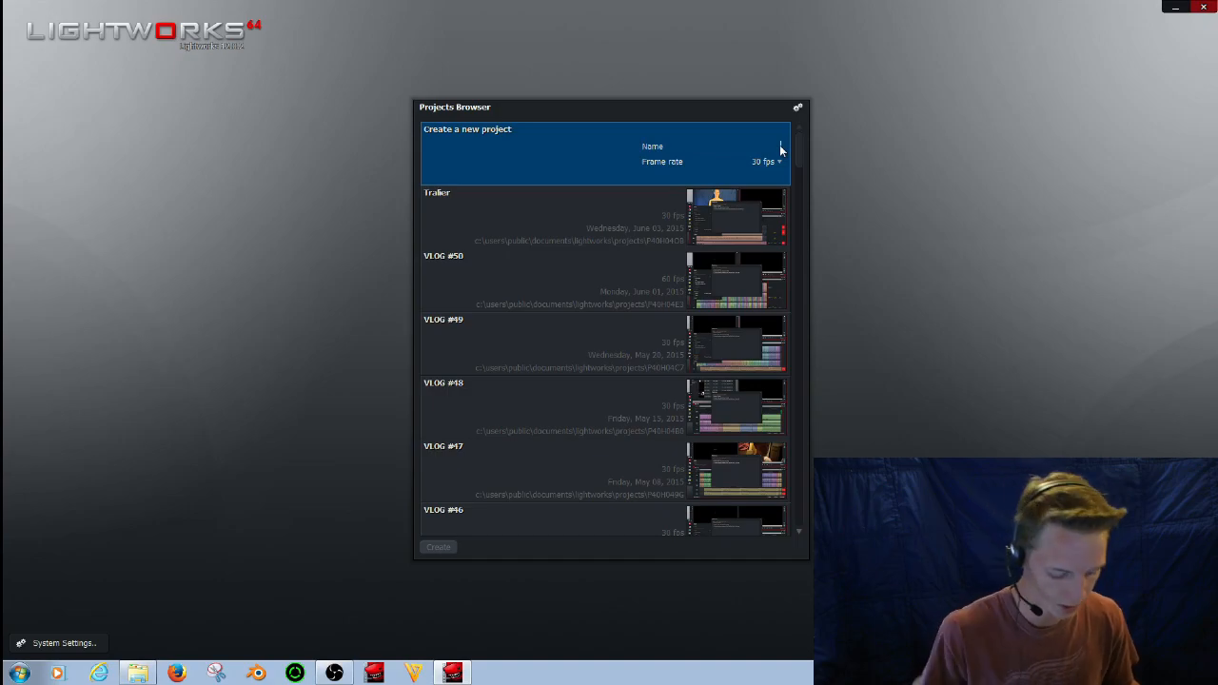
Create a new project named blue from the Projects Browser
{"action": "type", "text": "blue"}
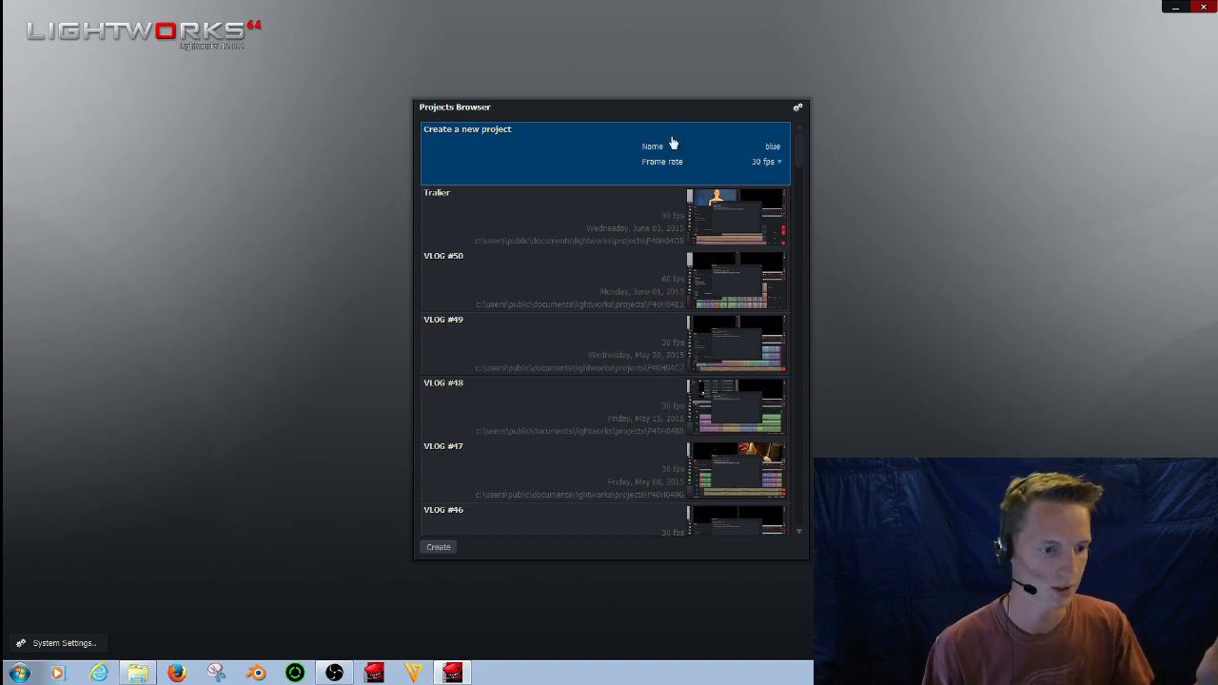
{"action": "left_click", "coordinate": [438, 546]}
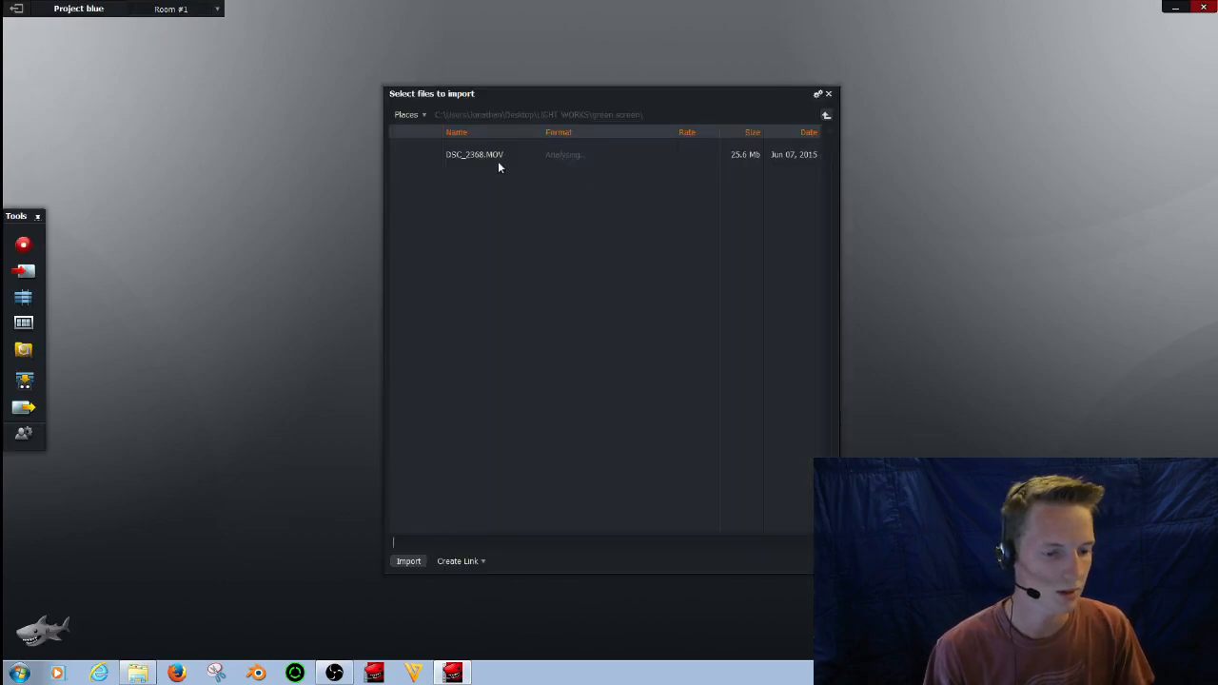
Import white.png from the Desktop folder into the bin
{"action": "left_click", "coordinate": [474, 154]}
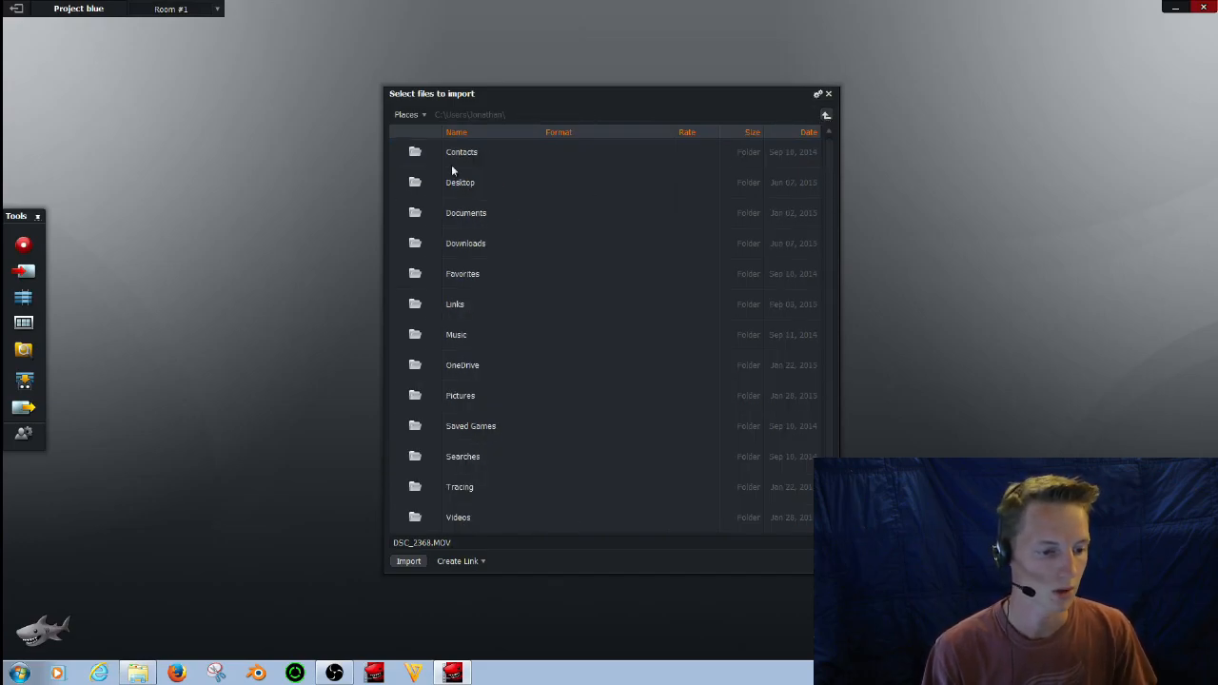
{"action": "double_click", "coordinate": [460, 183]}
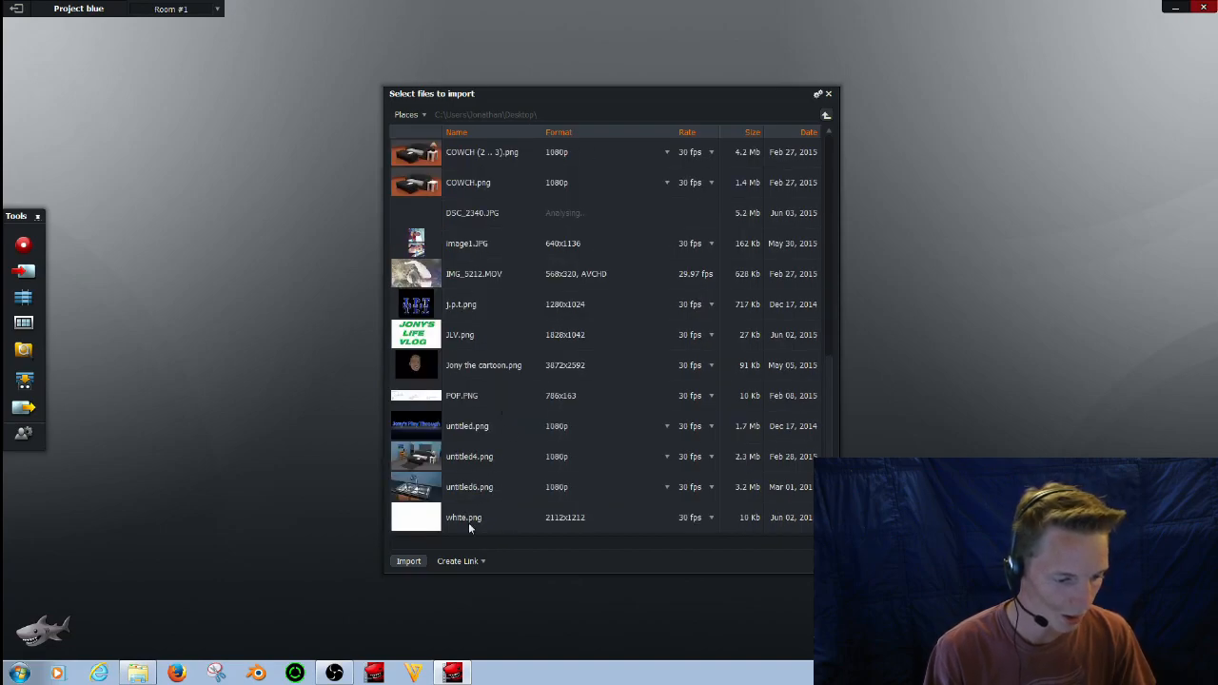
{"action": "left_click", "coordinate": [407, 560]}
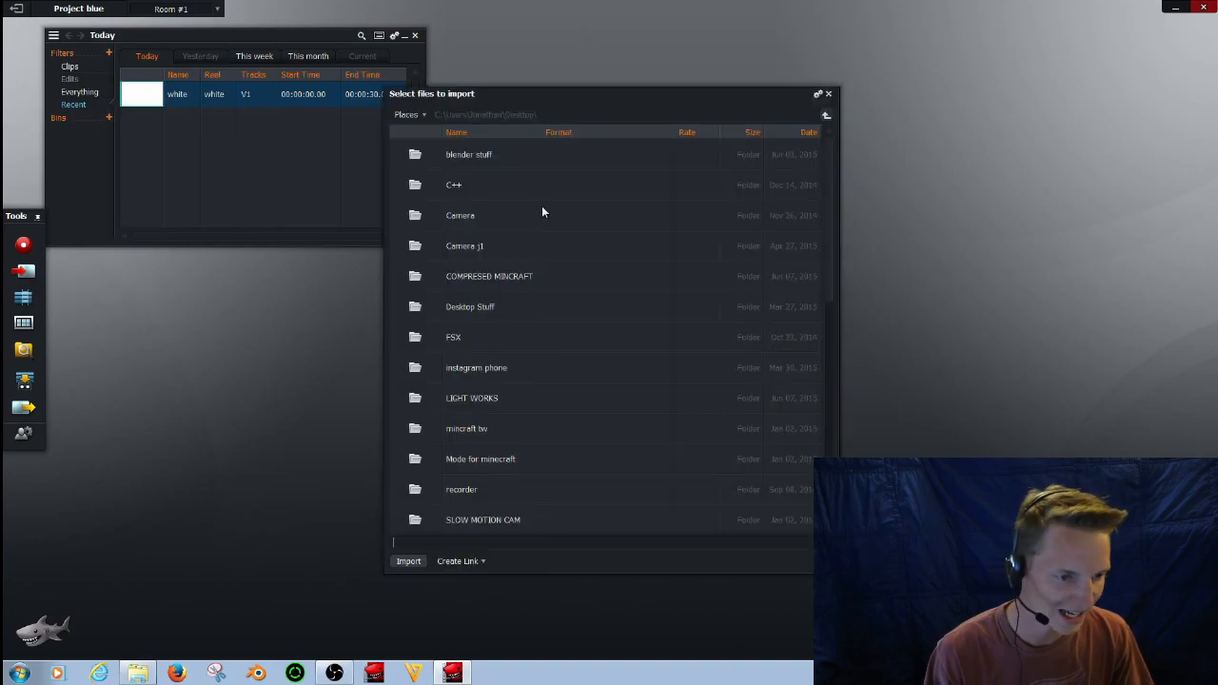
{"action": "mouse_move", "coordinate": [472, 404]}
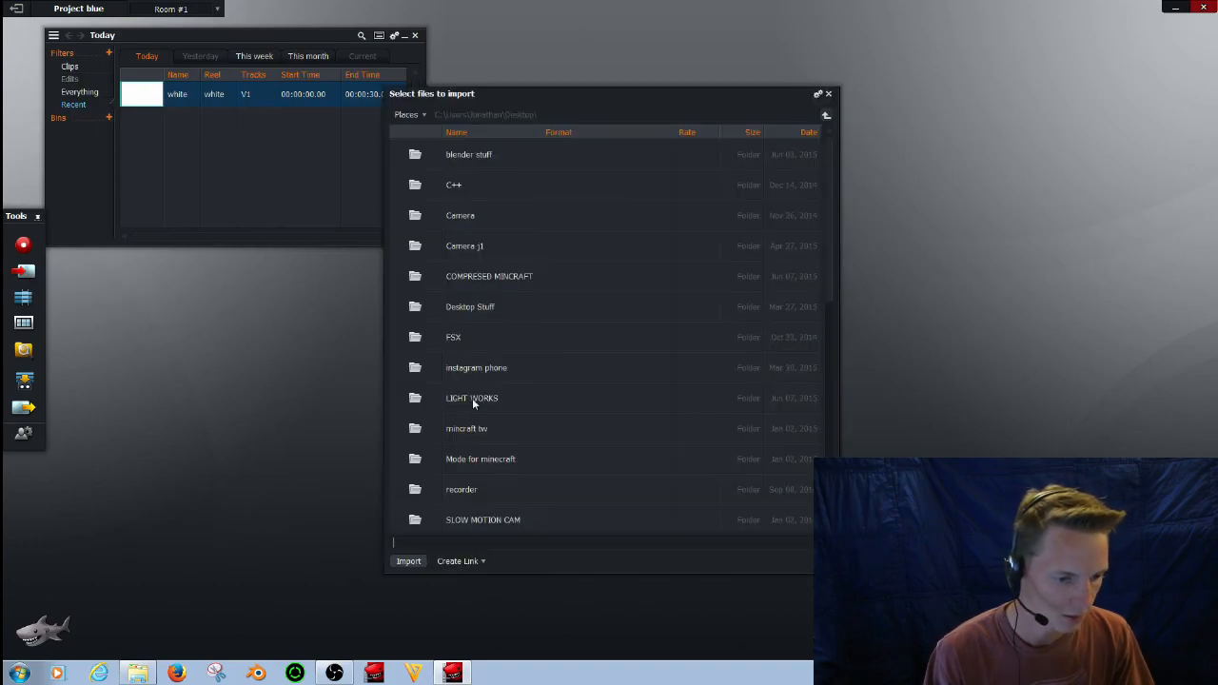
Import the DSC_2368 blue-screen clip from LIGHT WORKS > green screen
{"action": "double_click", "coordinate": [472, 398]}
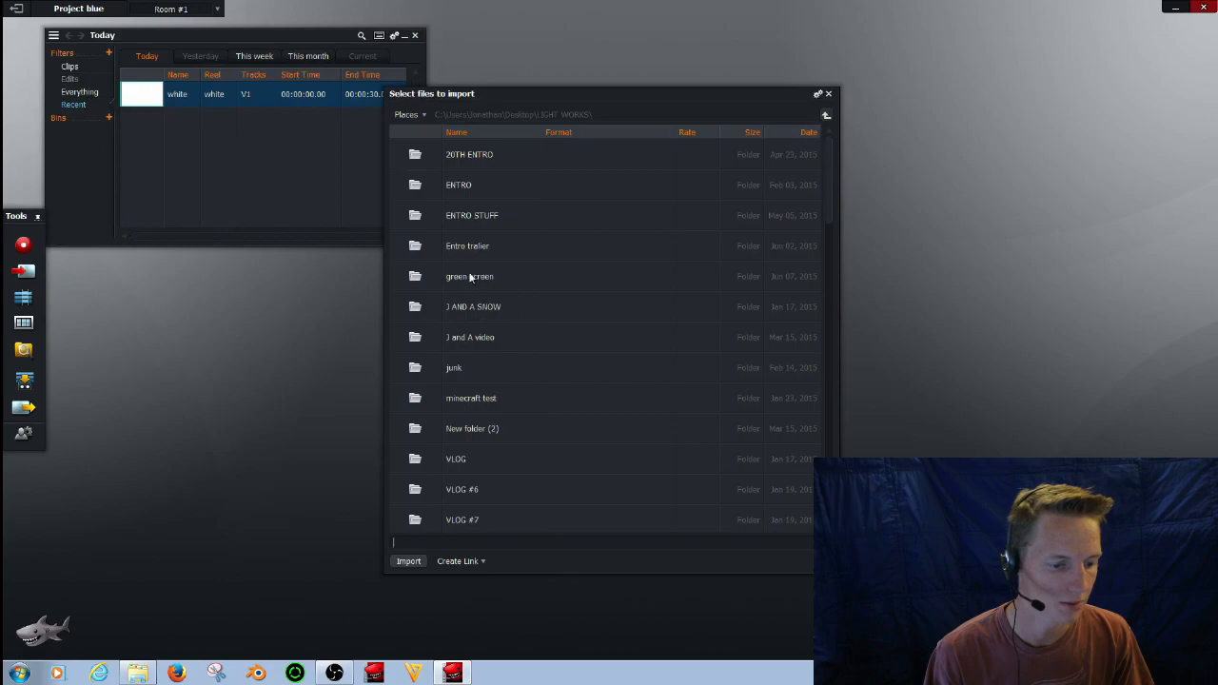
{"action": "double_click", "coordinate": [468, 276]}
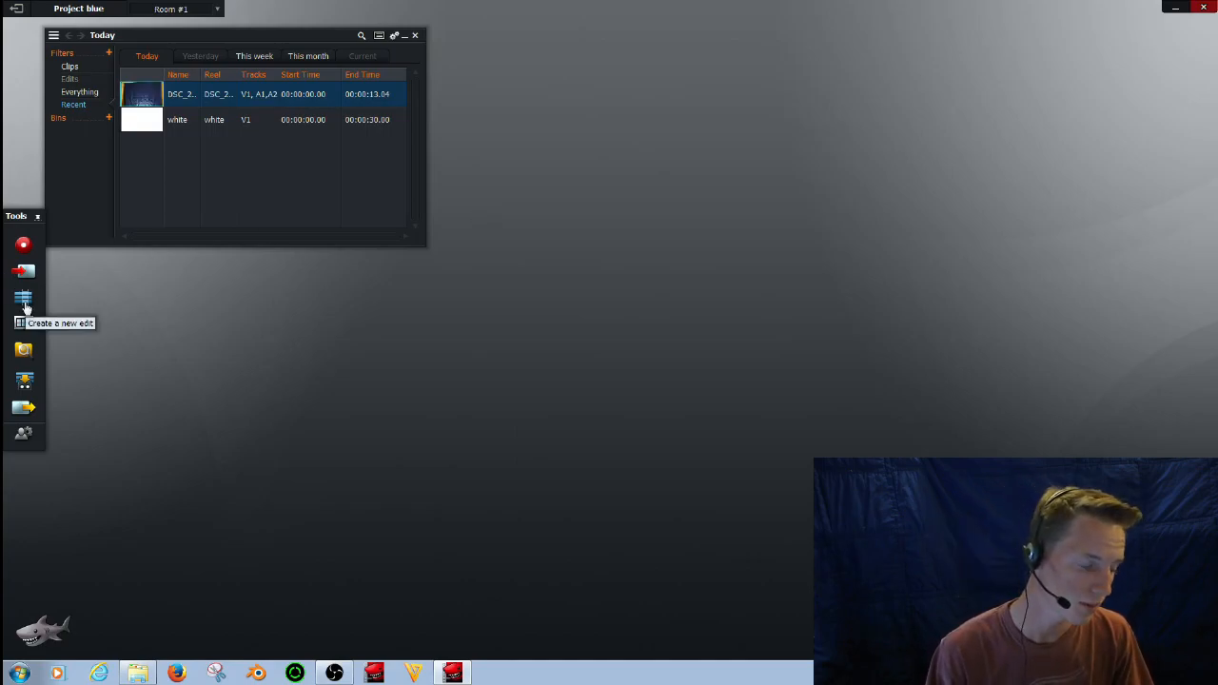
Create empty Edit #1 and move its viewer to the upper right of the room
{"action": "left_click", "coordinate": [23, 297]}
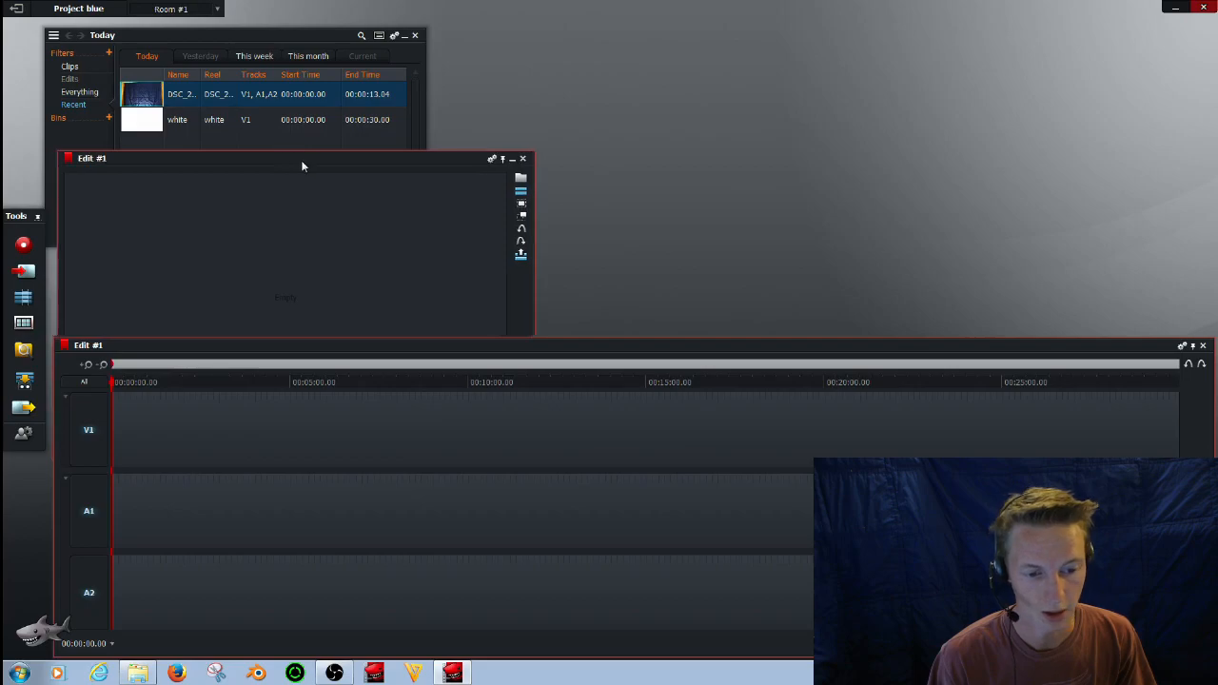
{"action": "left_click_drag", "start_coordinate": [285, 158], "coordinate": [961, 35]}
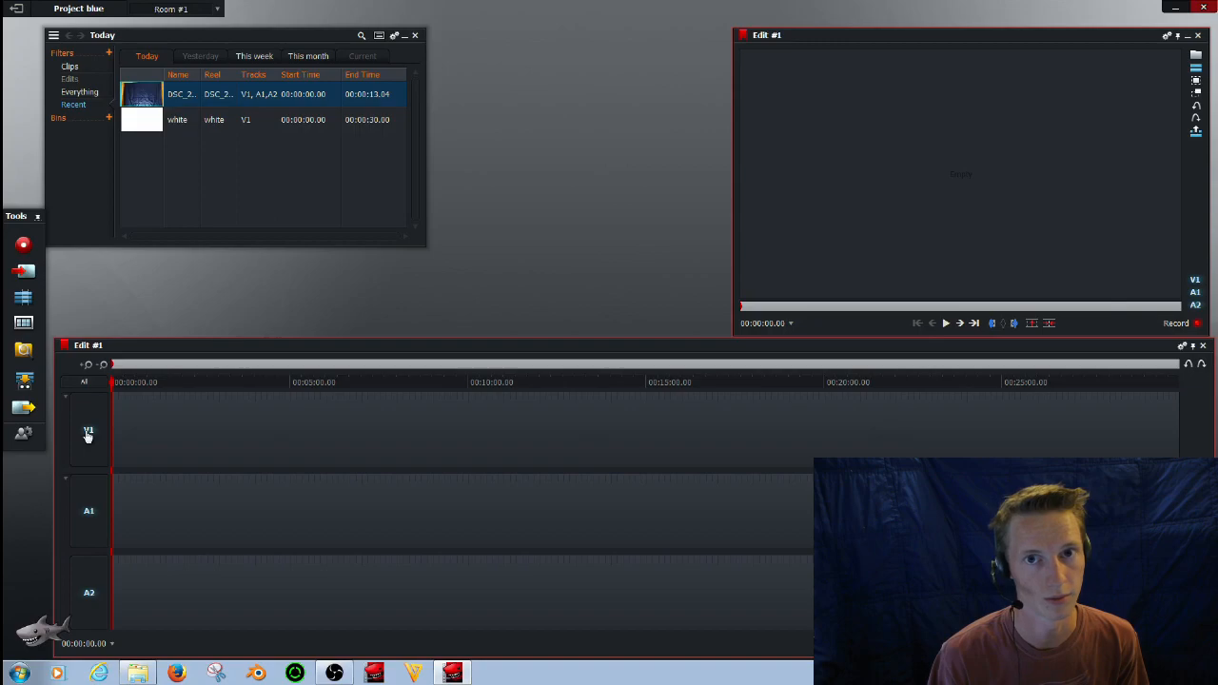
Add a second video track V2 located after V1 via the track header's Add tracks command
{"action": "right_click", "coordinate": [88, 434]}
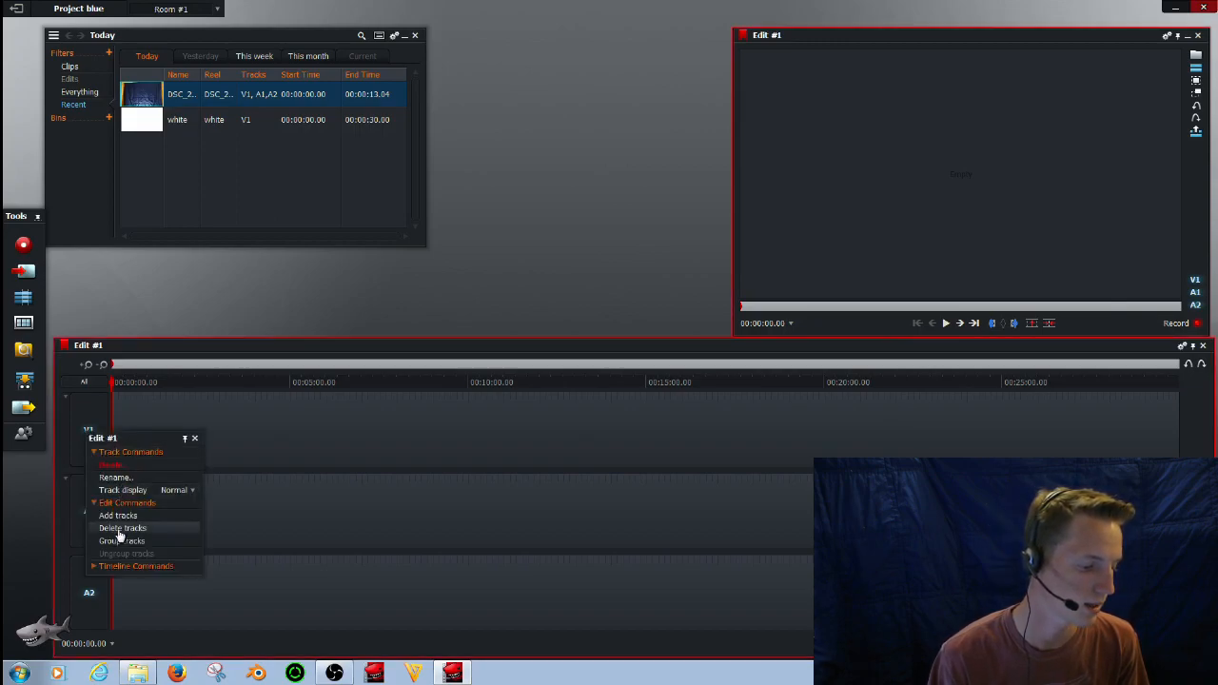
{"action": "left_click", "coordinate": [118, 514]}
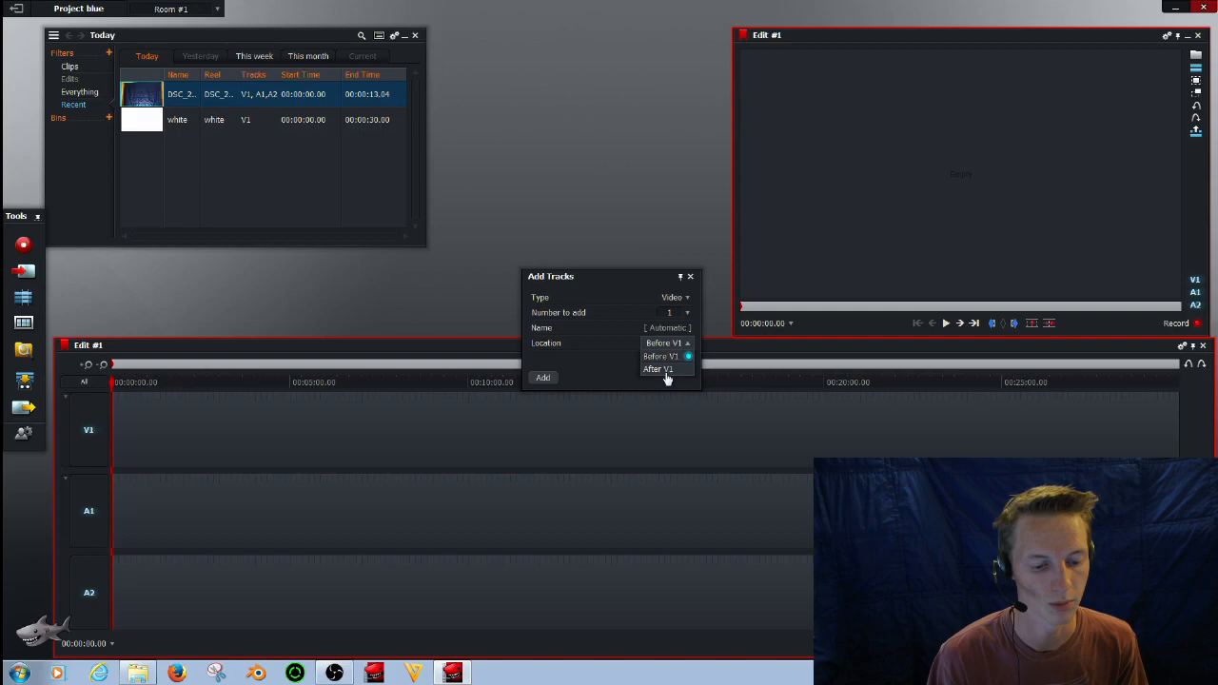
{"action": "left_click", "coordinate": [656, 370]}
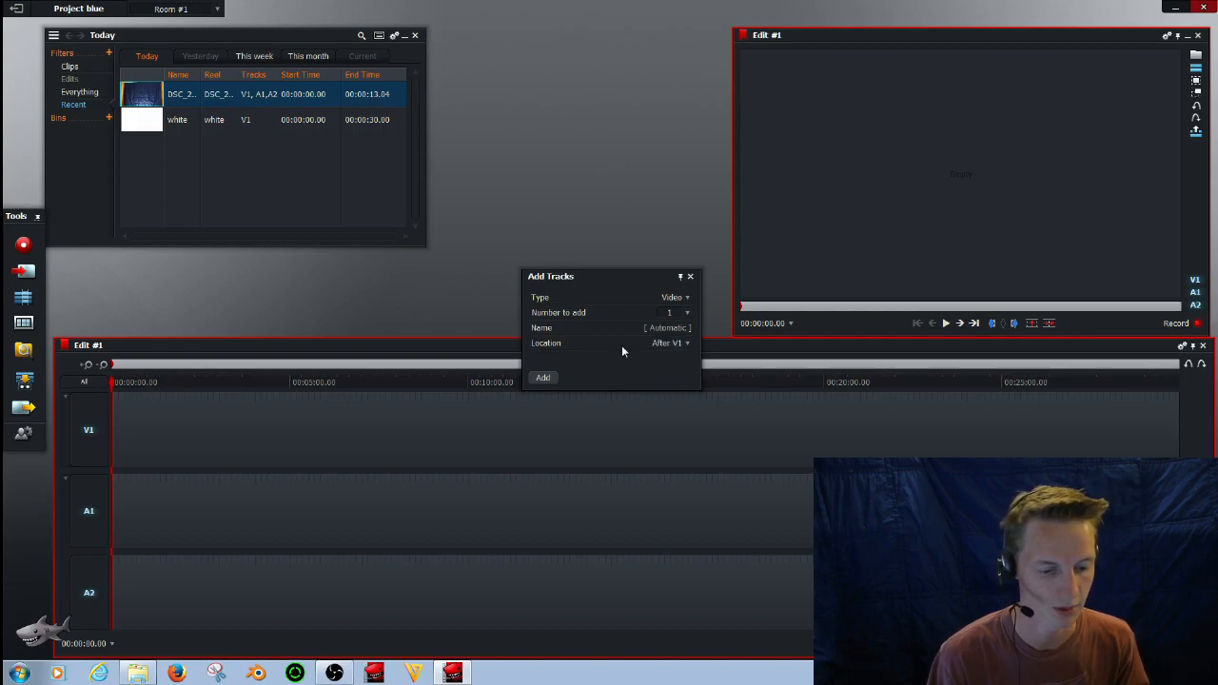
{"action": "left_click", "coordinate": [542, 376]}
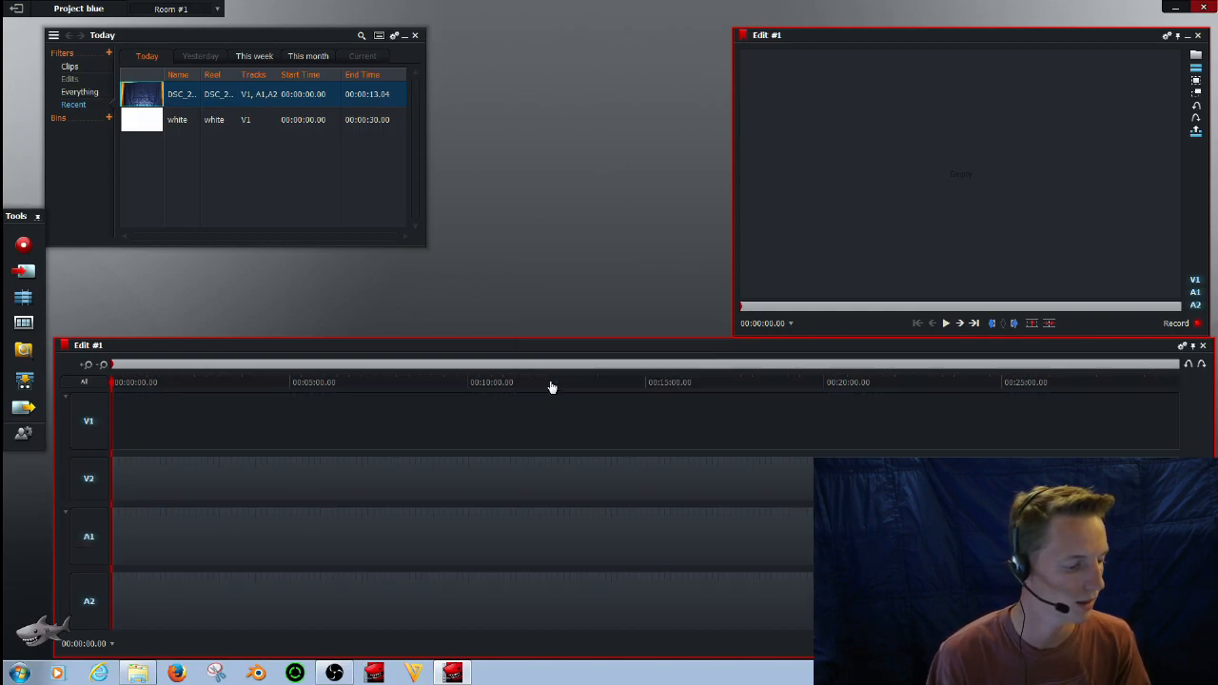
{"action": "mouse_move", "coordinate": [157, 93]}
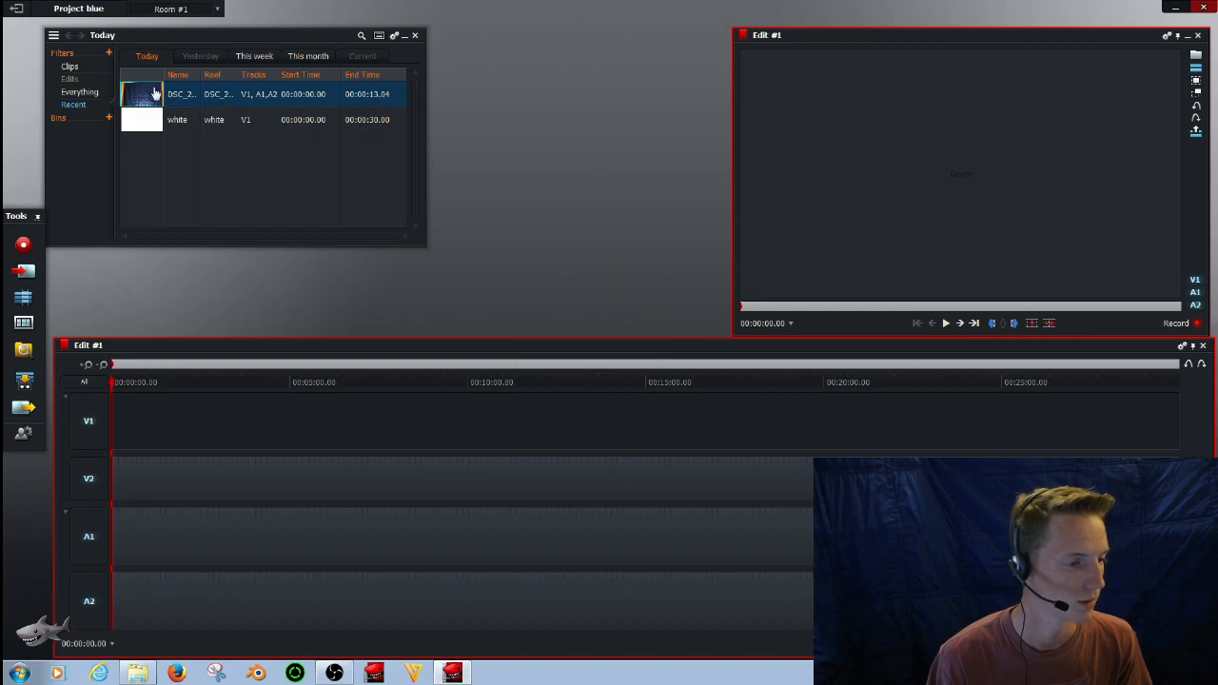
Mark In and Out on the DSC_2368 clip's usable section, insert it into Edit #1, and close its viewer
{"action": "double_click", "coordinate": [141, 95]}
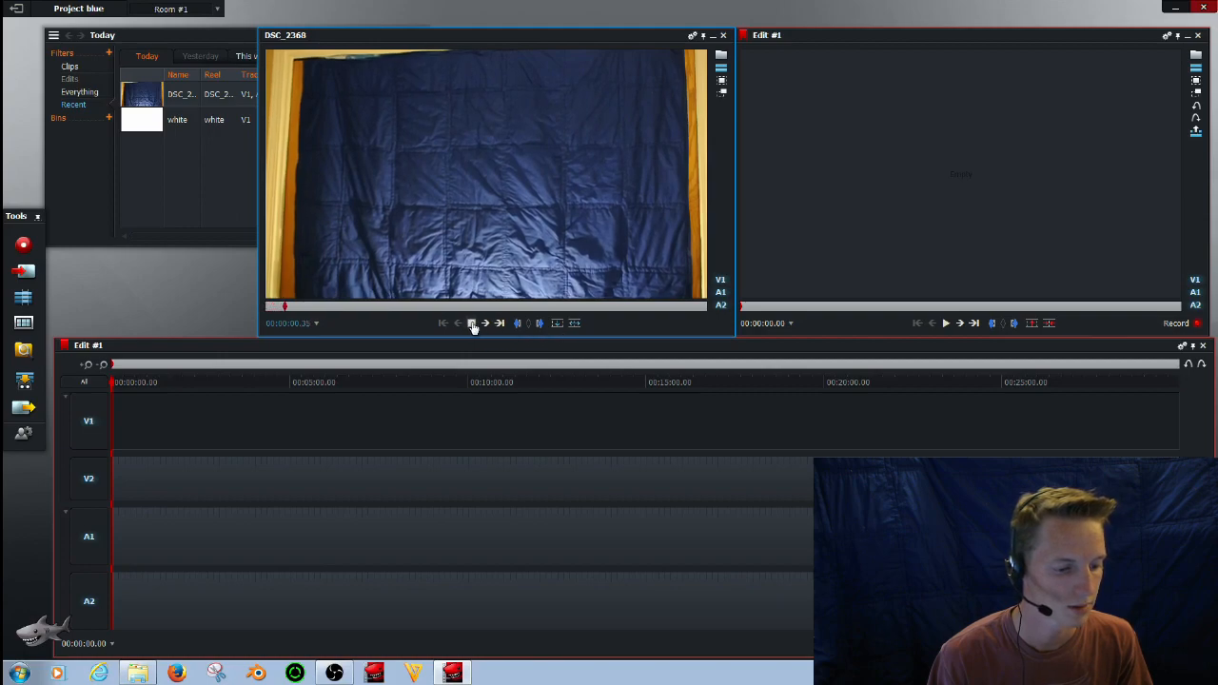
{"action": "left_click", "coordinate": [472, 324]}
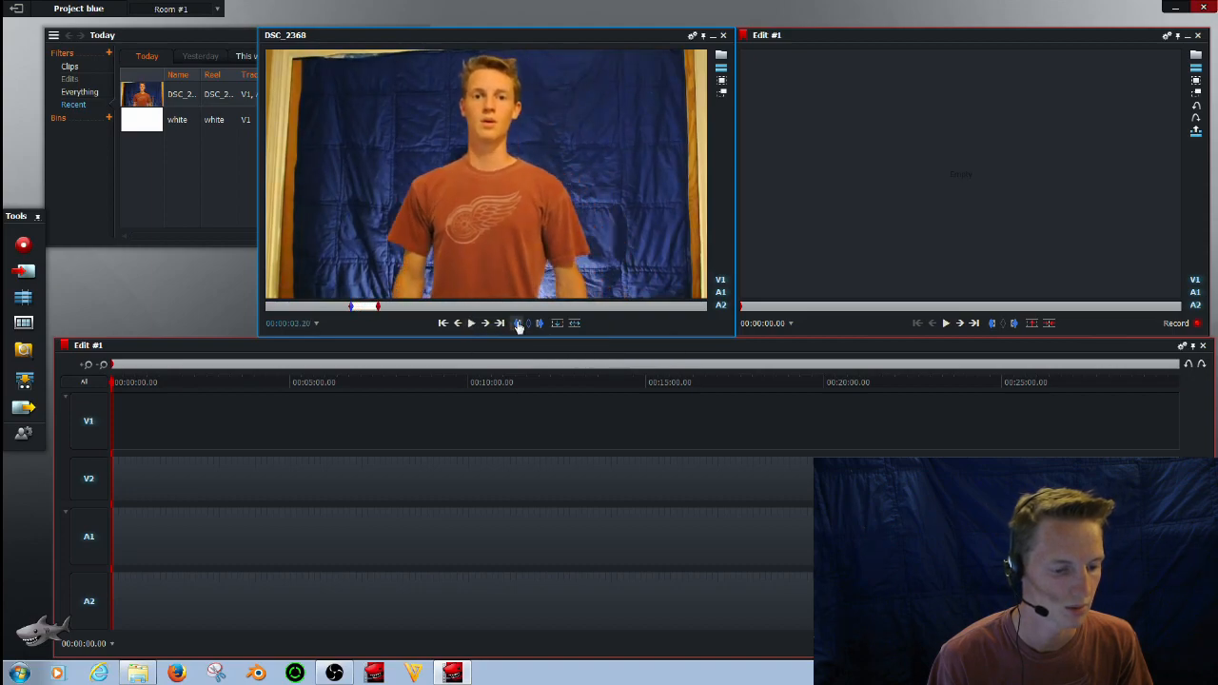
{"action": "left_click", "coordinate": [472, 323]}
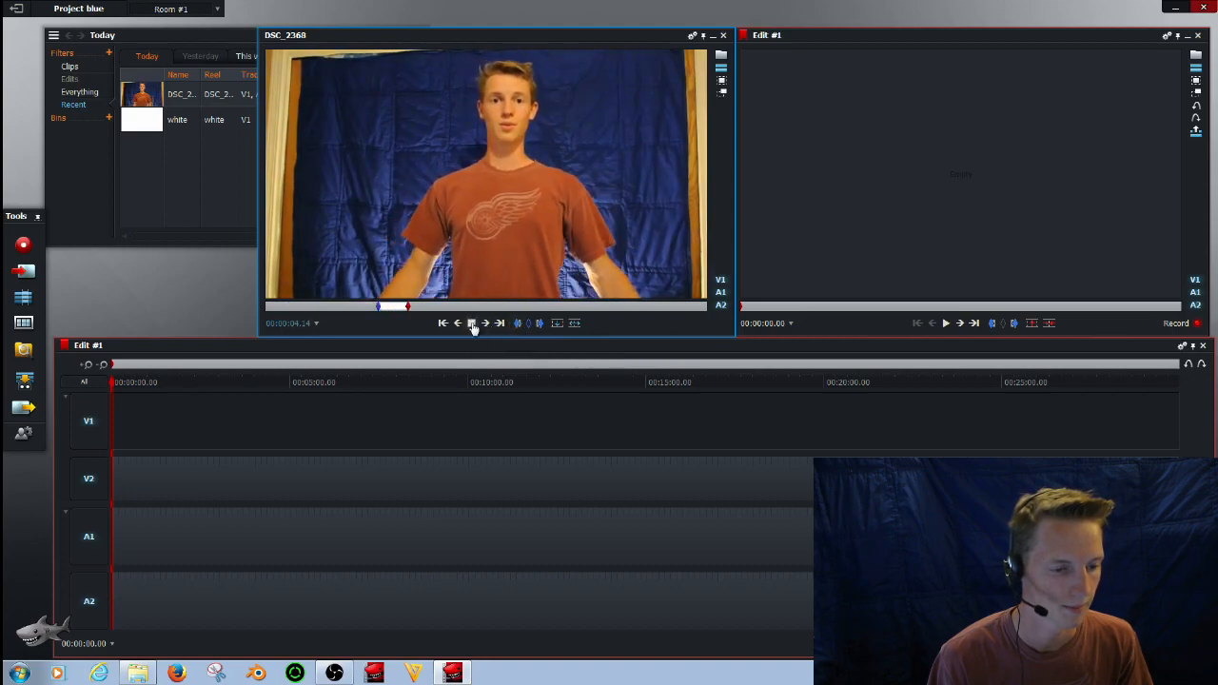
{"action": "left_click", "coordinate": [472, 324]}
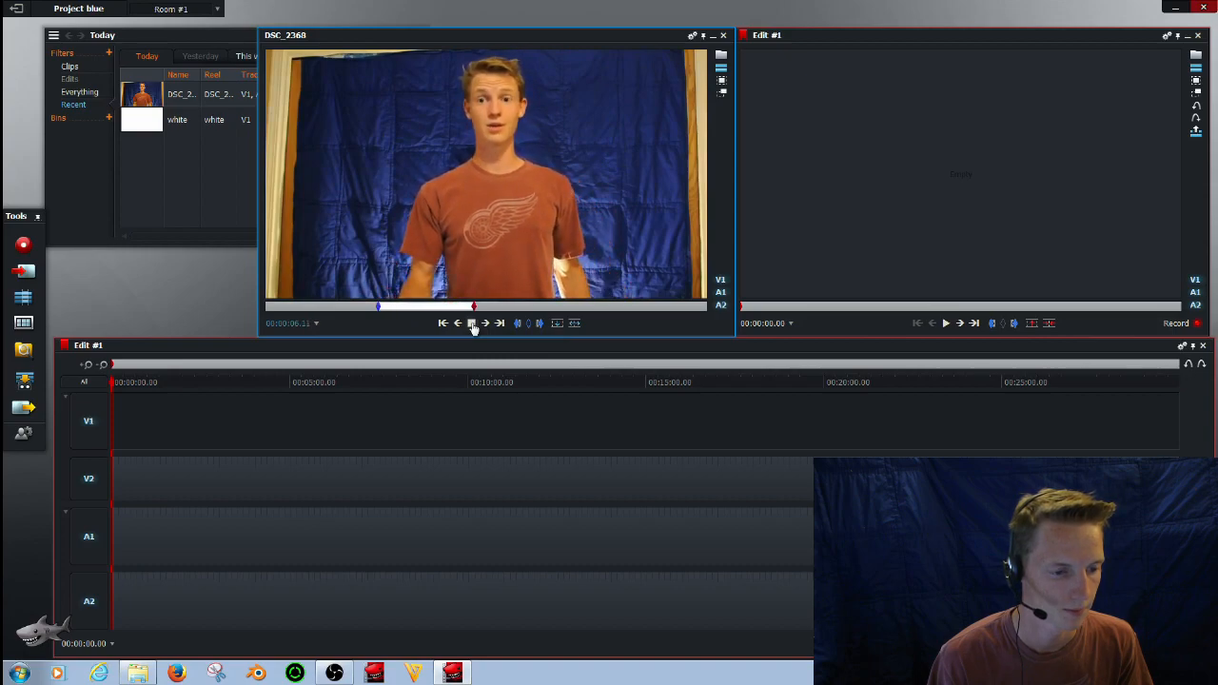
{"action": "left_click", "coordinate": [472, 324]}
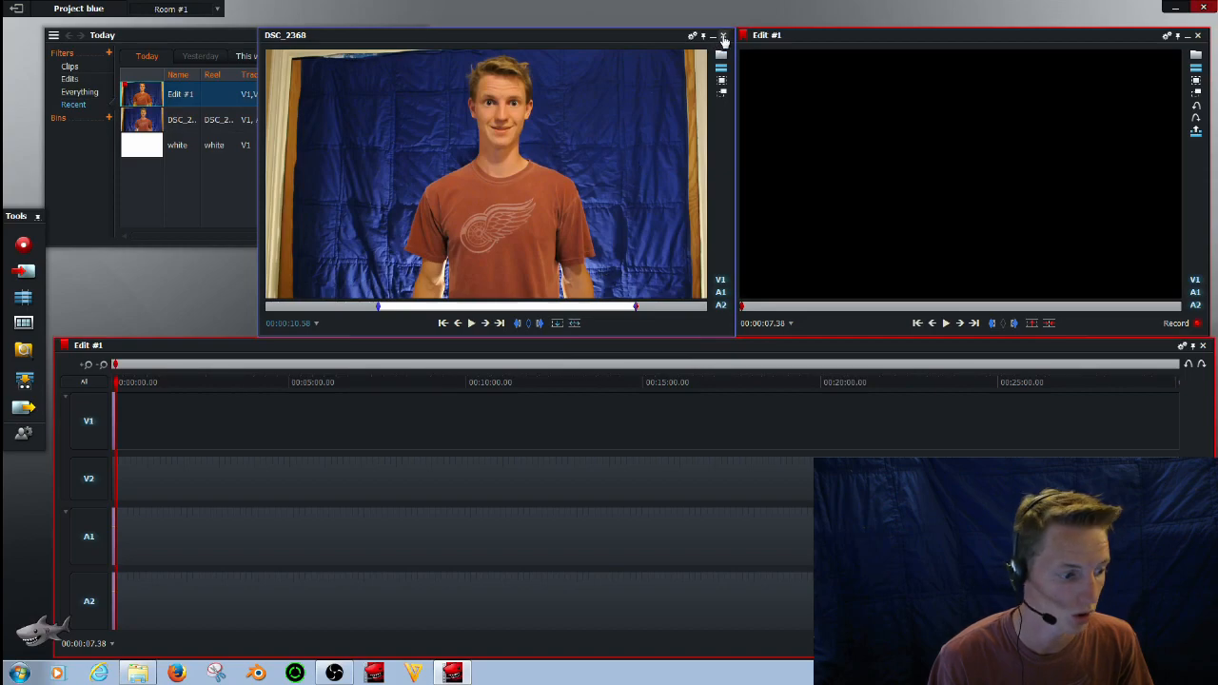
{"action": "left_click", "coordinate": [724, 35]}
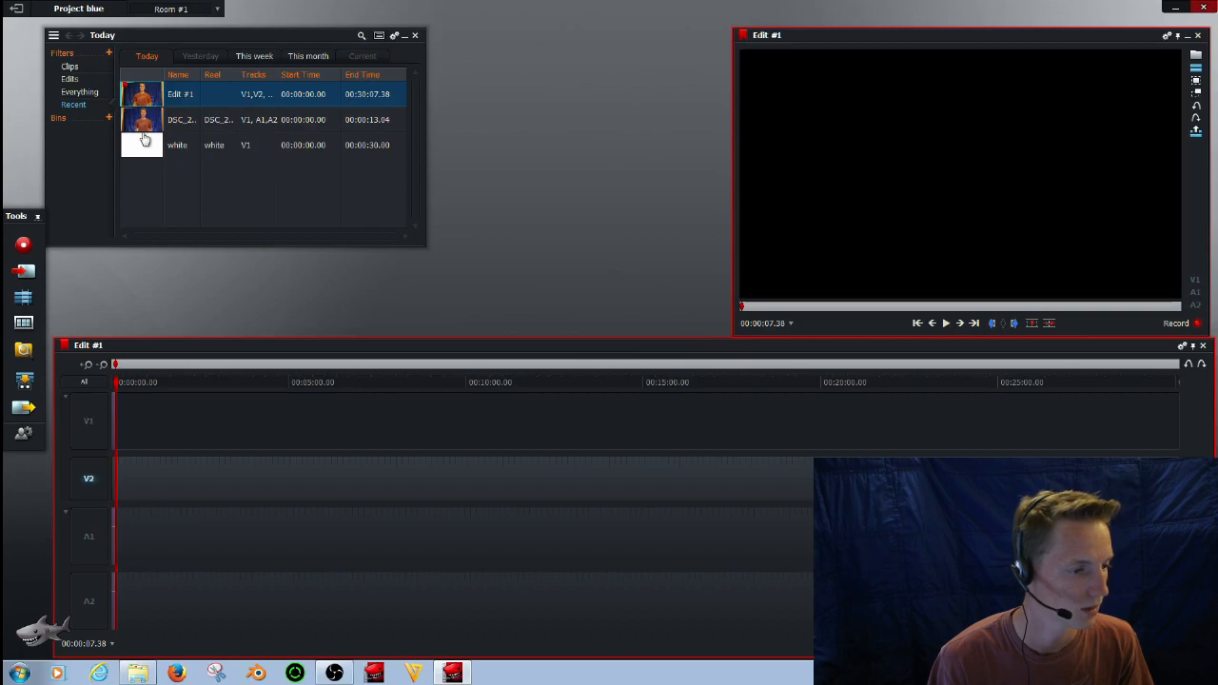
Insert the white image onto track V2 beneath the blue-screen clip on V1
{"action": "double_click", "coordinate": [141, 144]}
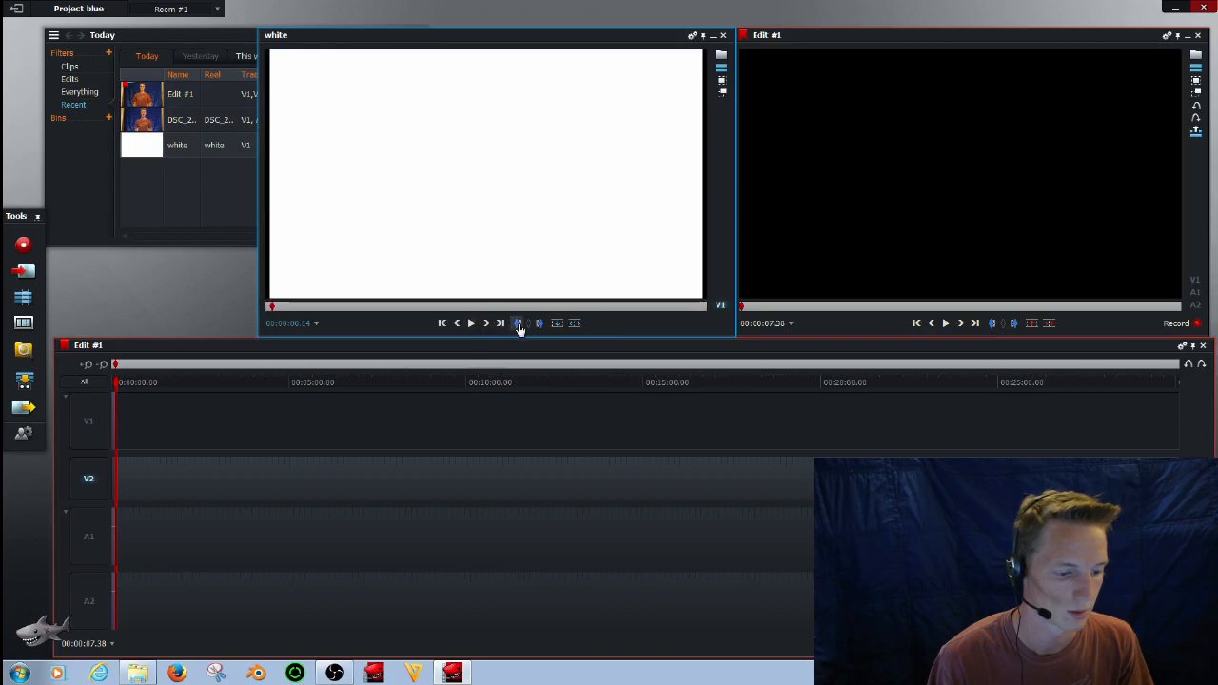
{"action": "left_click", "coordinate": [472, 324]}
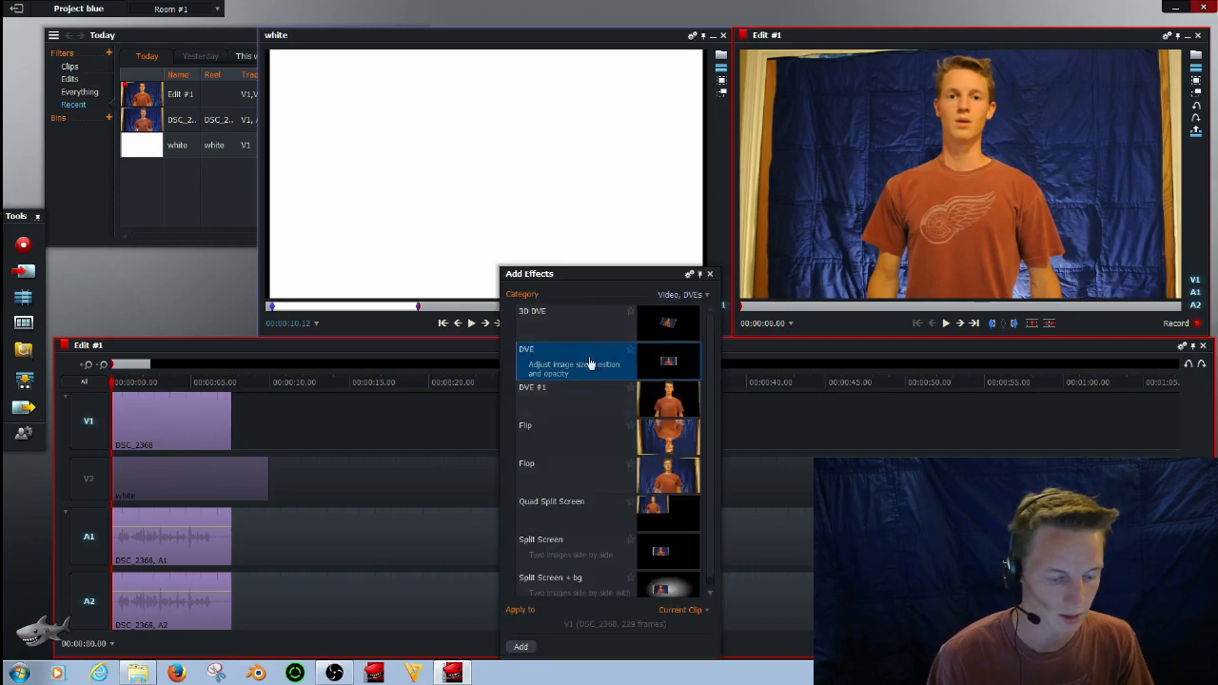
Filter effects to keying, apply a Chromakey to the subject clip and sample the blue backdrop as key colour
{"action": "left_click", "coordinate": [681, 293]}
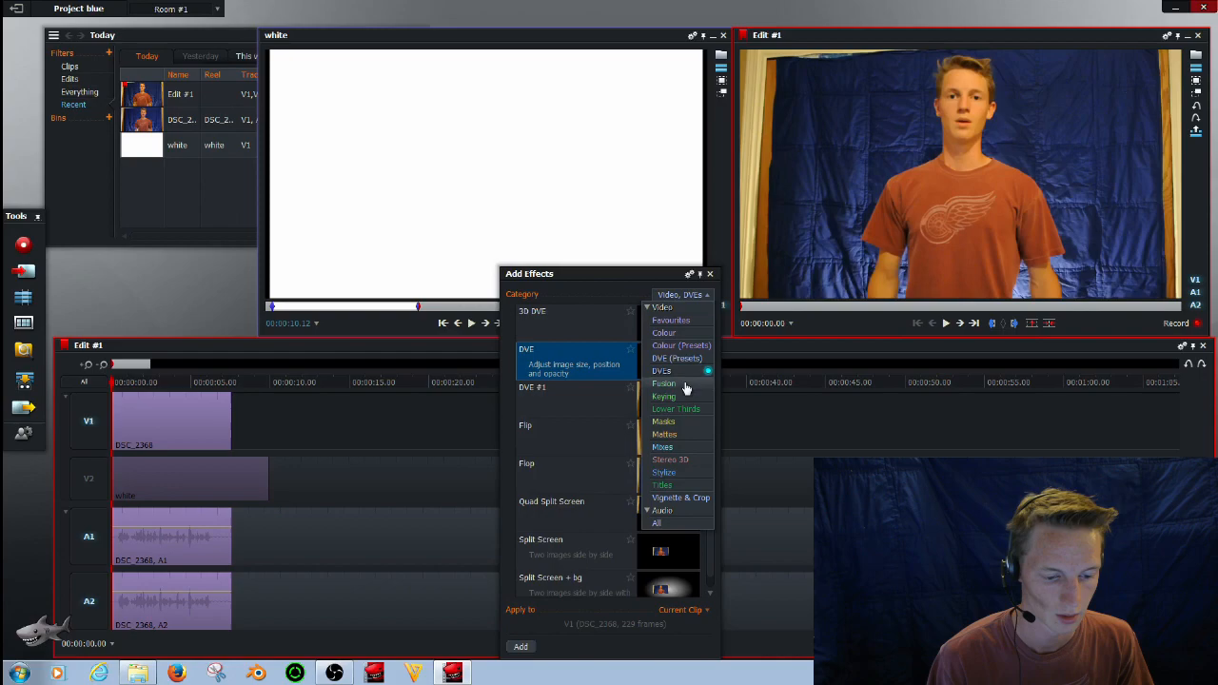
{"action": "left_click", "coordinate": [664, 398]}
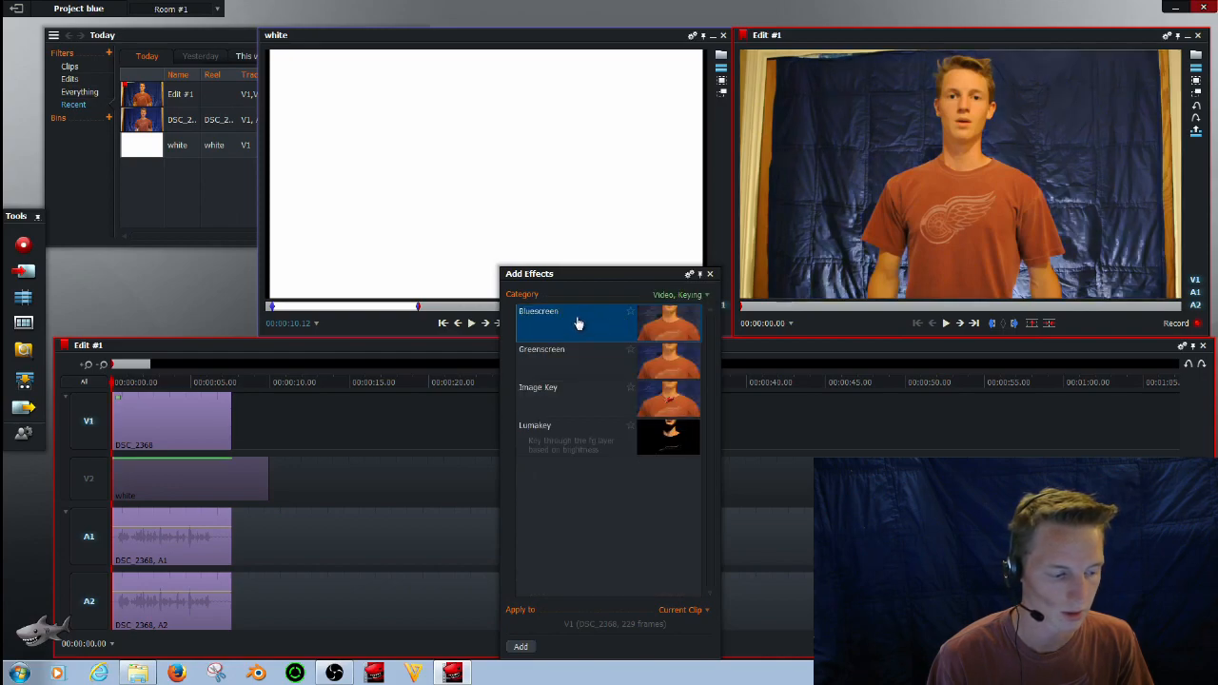
{"action": "mouse_move", "coordinate": [545, 606]}
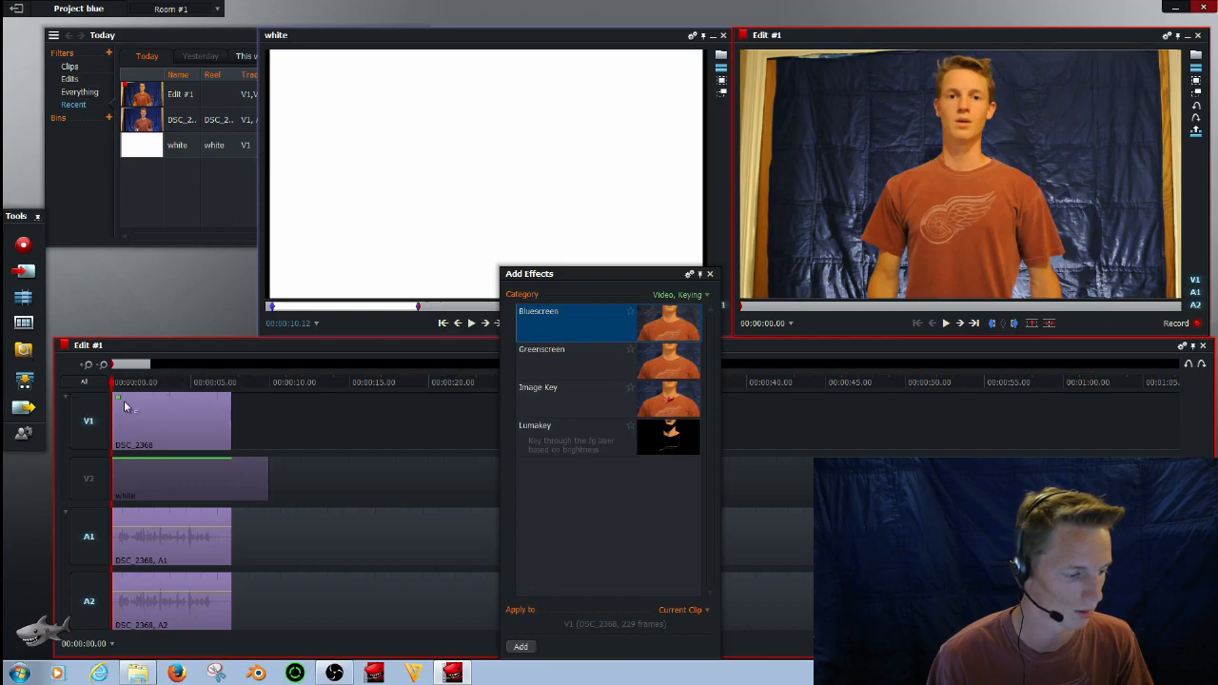
{"action": "right_click", "coordinate": [172, 419]}
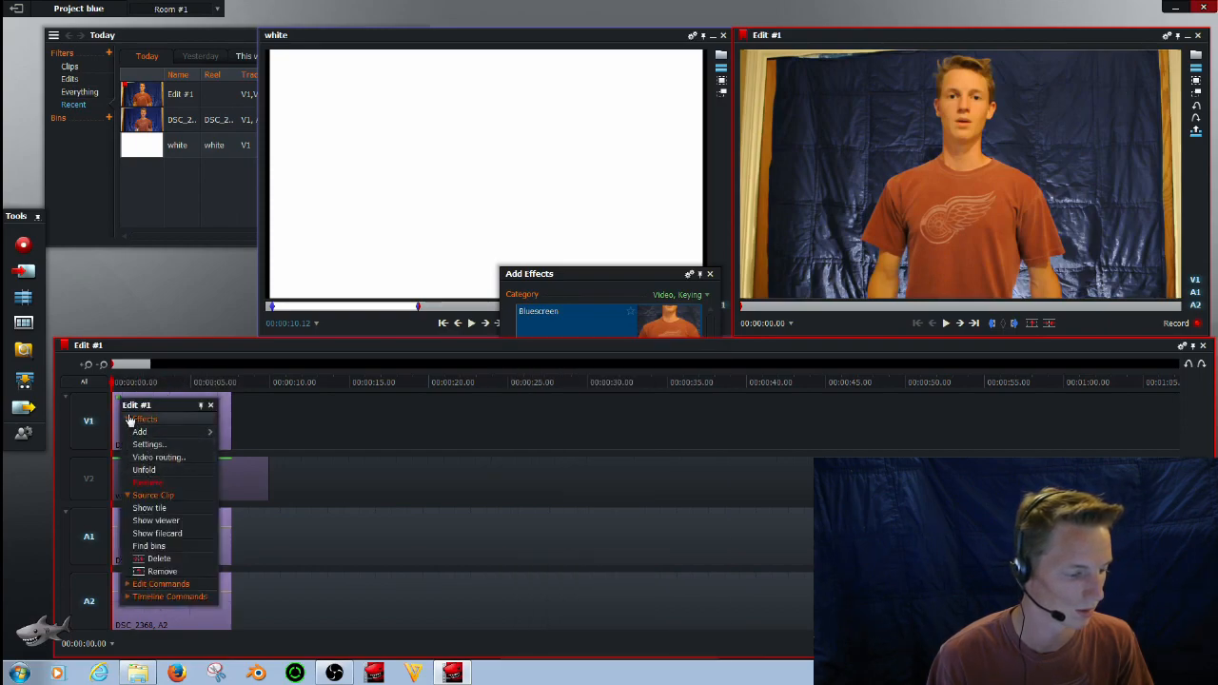
{"action": "mouse_move", "coordinate": [148, 445]}
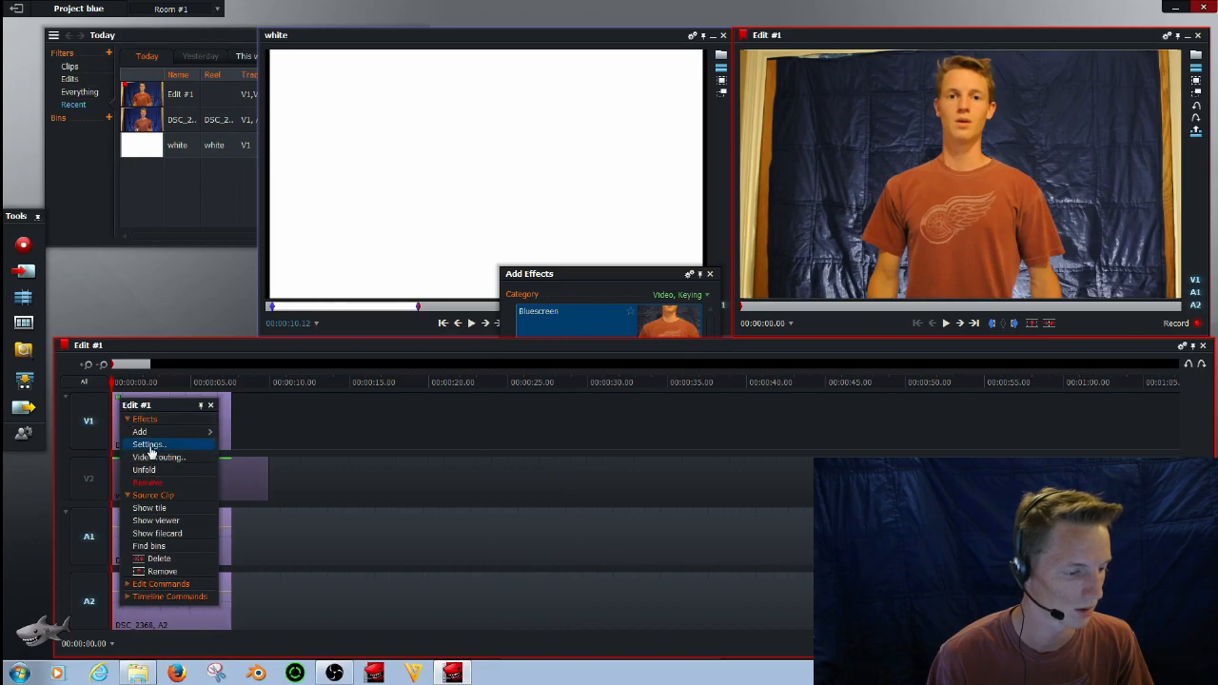
{"action": "left_click", "coordinate": [148, 446]}
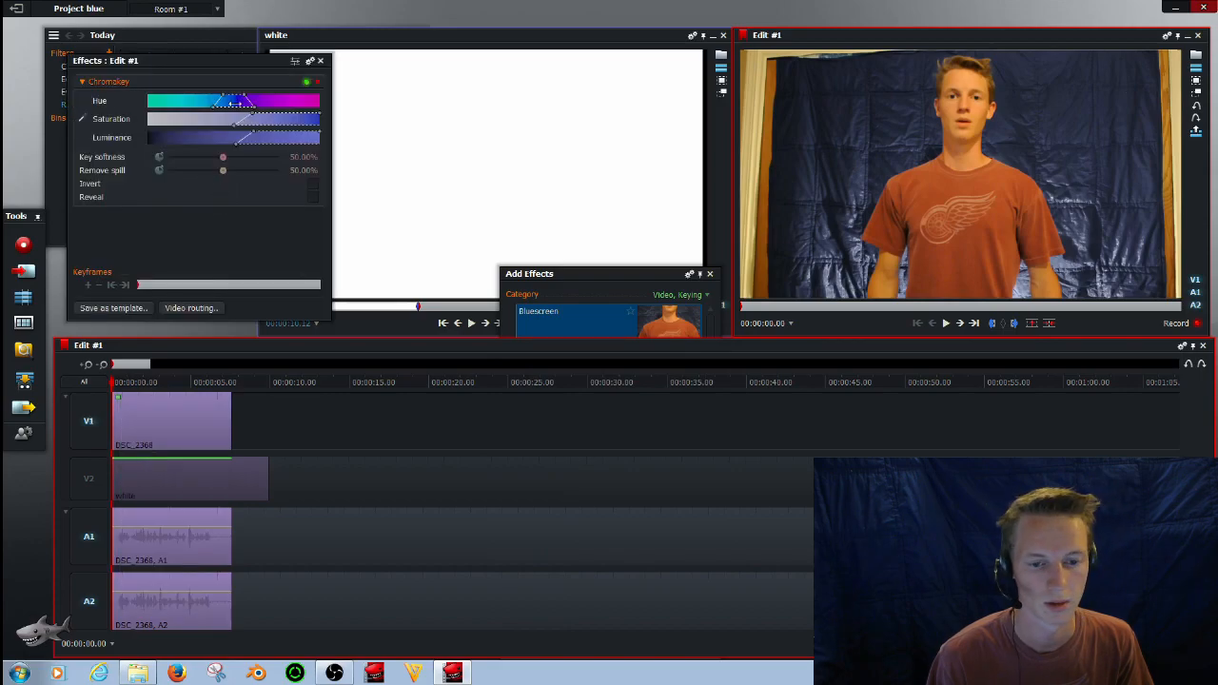
{"action": "left_click", "coordinate": [80, 118]}
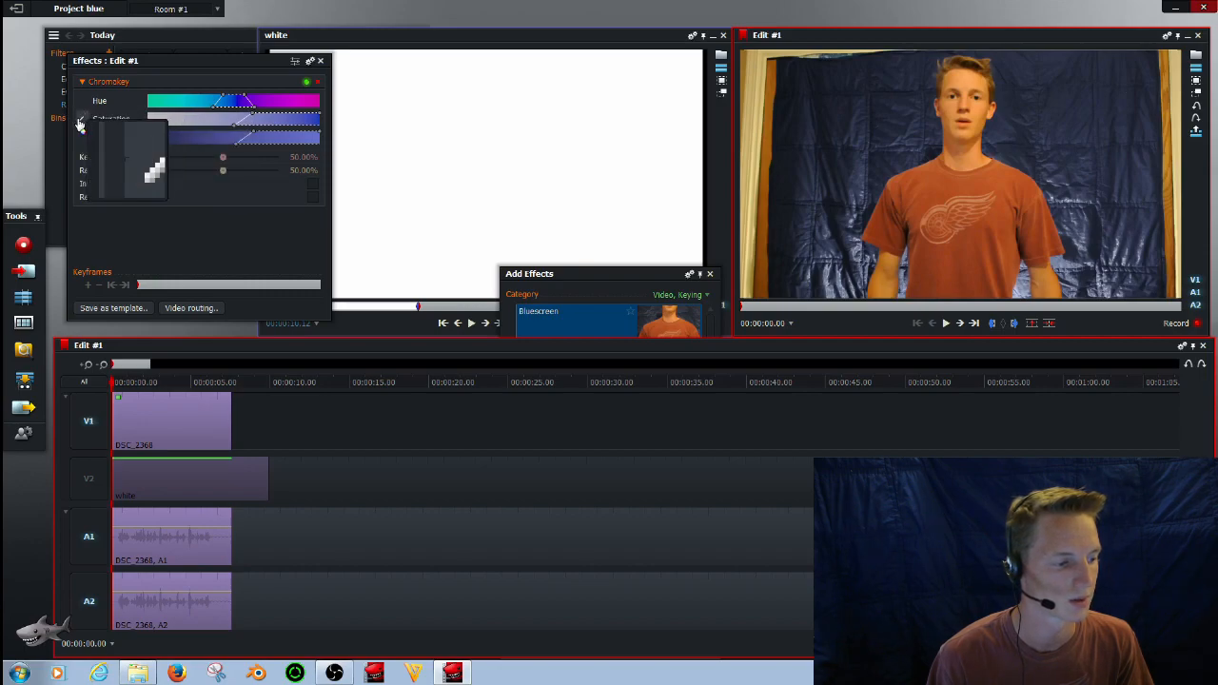
{"action": "left_click", "coordinate": [79, 124]}
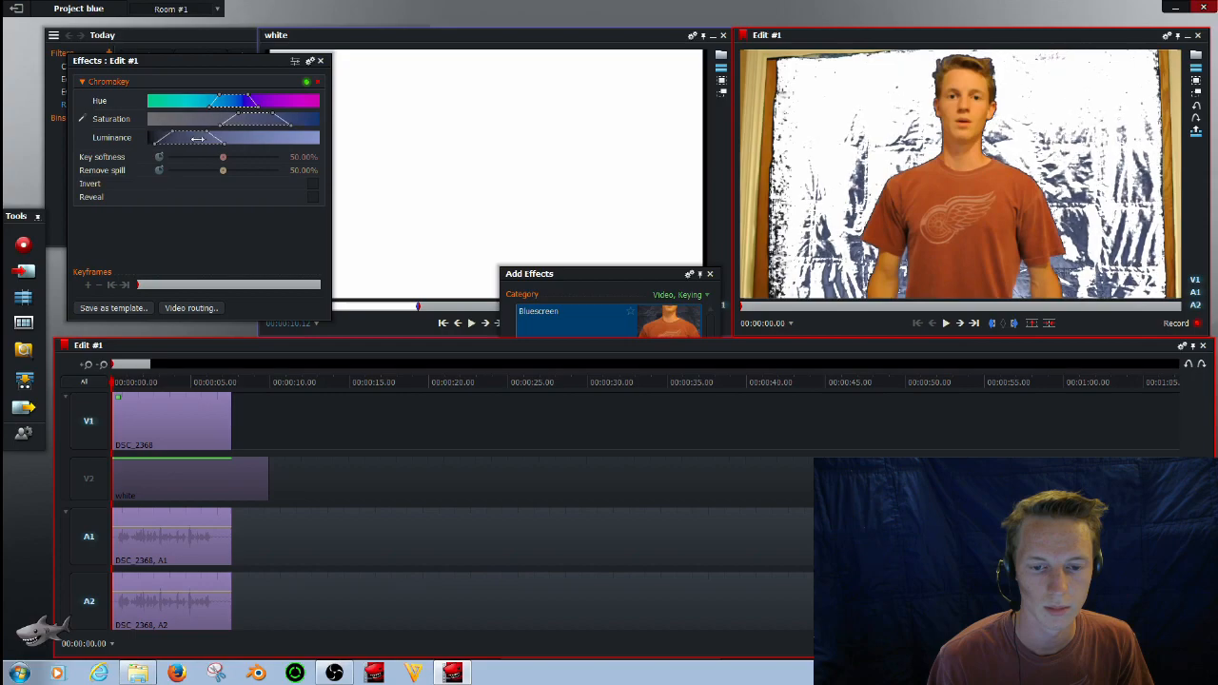
Adjust the Chromakey hue, saturation and luminance ranges until the blue backdrop drops out
{"action": "left_click_drag", "start_coordinate": [200, 137], "coordinate": [225, 137]}
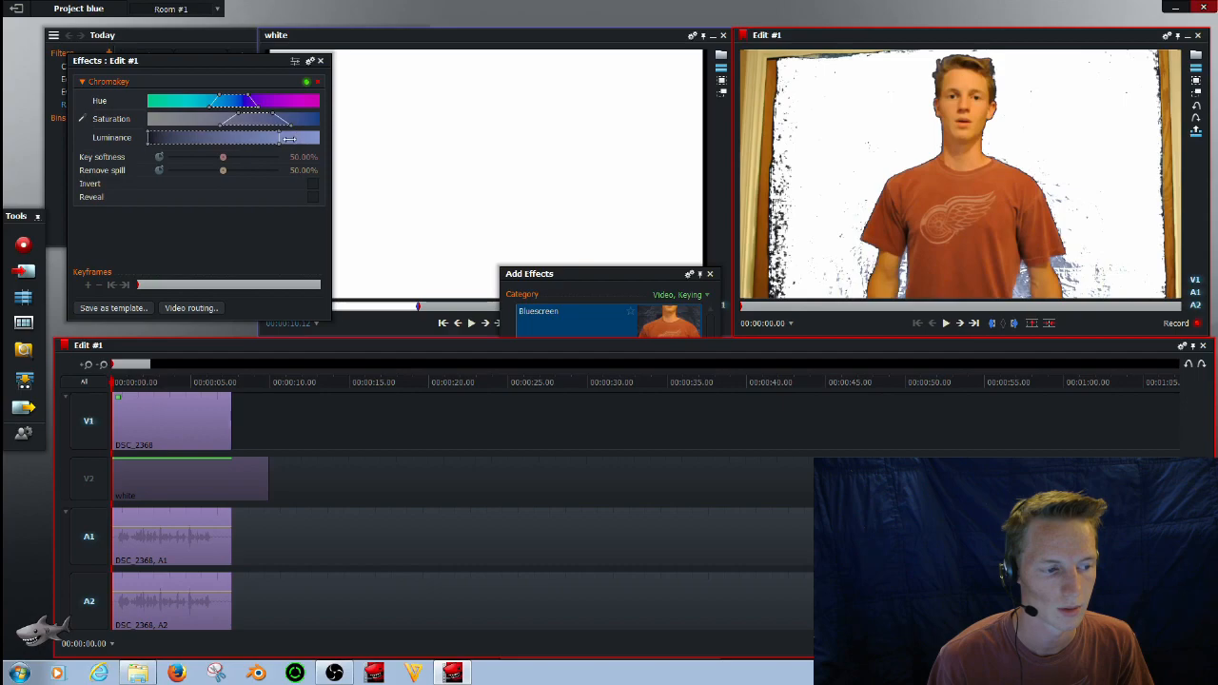
{"action": "left_click_drag", "start_coordinate": [289, 137], "coordinate": [198, 138]}
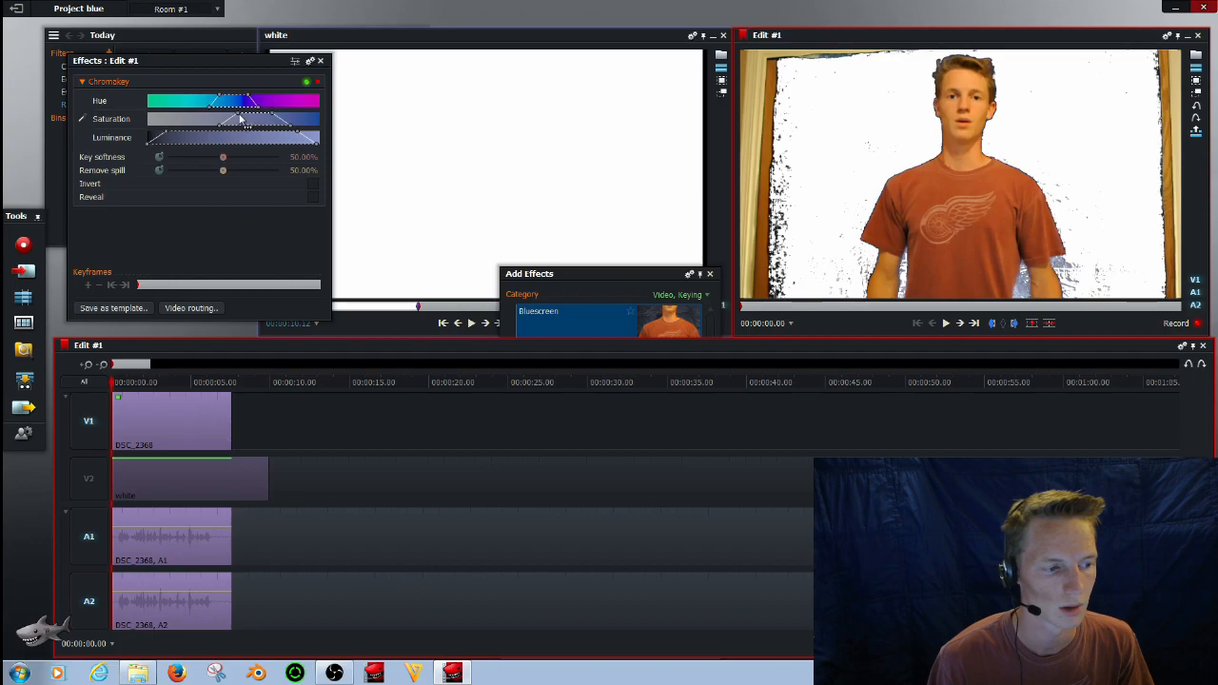
{"action": "left_click_drag", "start_coordinate": [245, 118], "coordinate": [219, 118]}
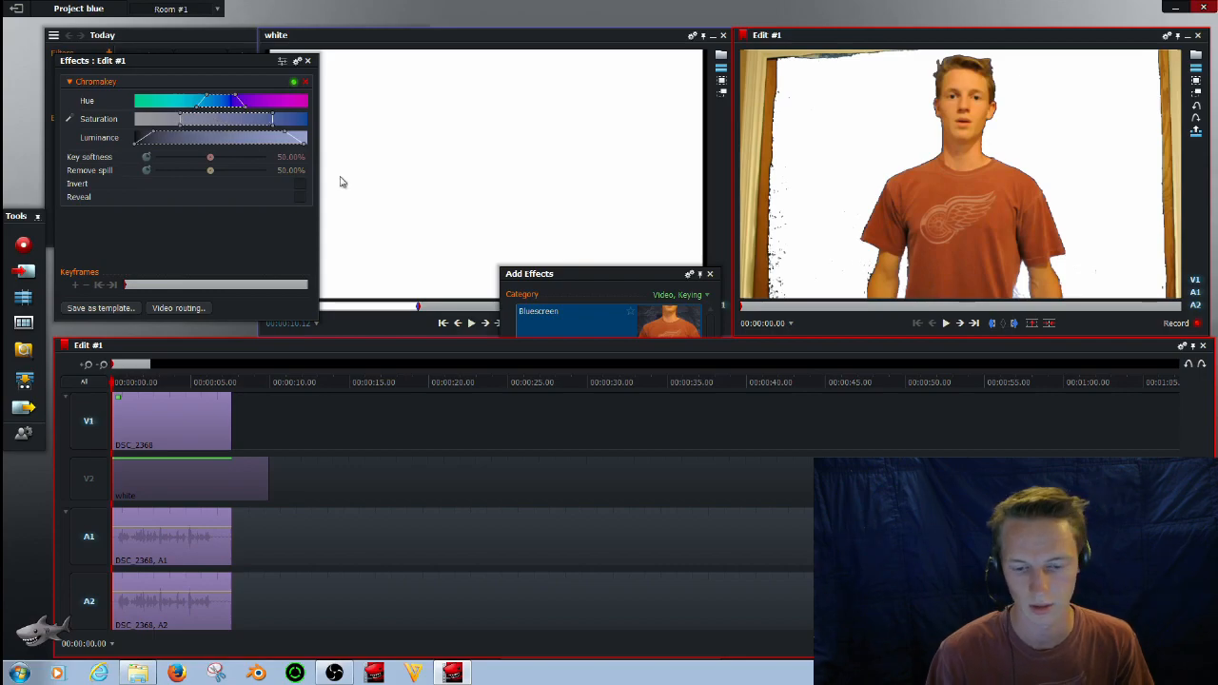
{"action": "mouse_move", "coordinate": [586, 207]}
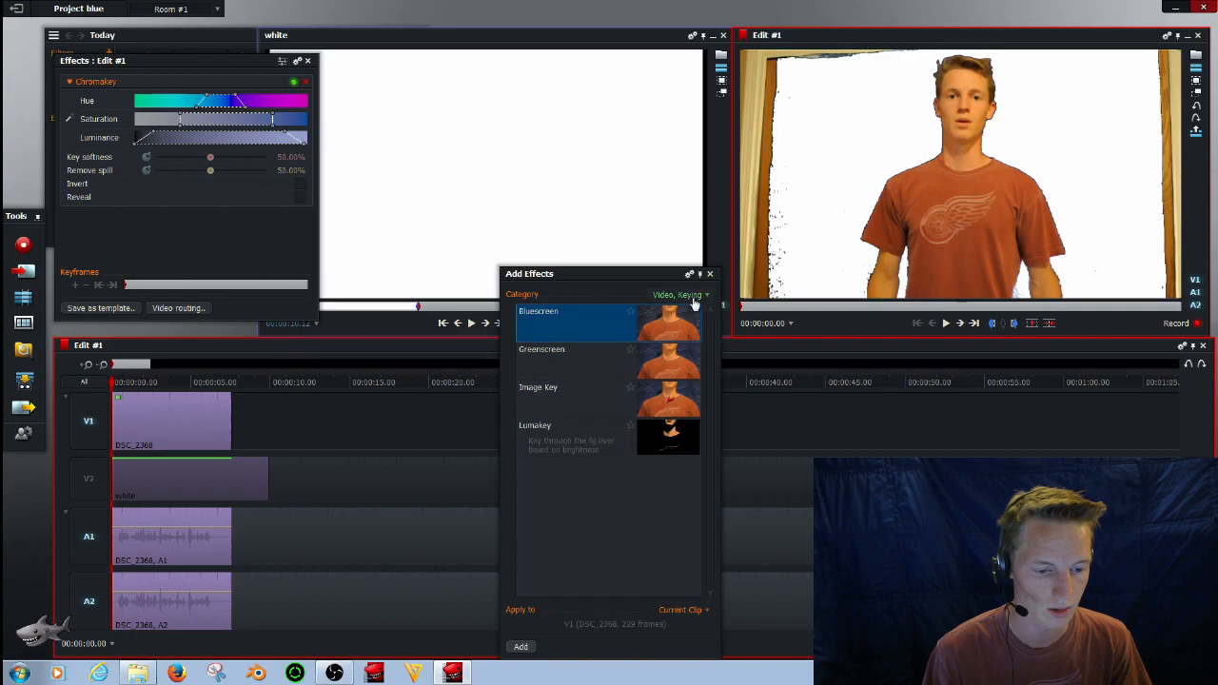
Add a DVE effect from the Video routing category to the keyed subject clip
{"action": "left_click", "coordinate": [681, 296]}
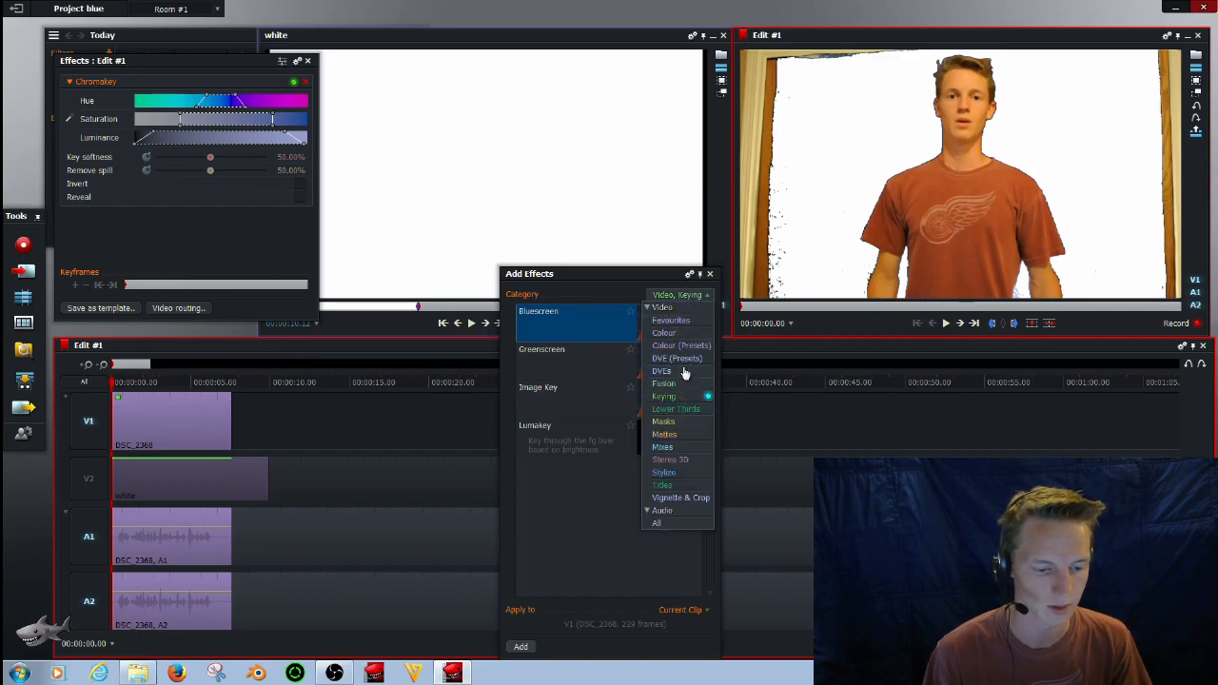
{"action": "left_click", "coordinate": [663, 372]}
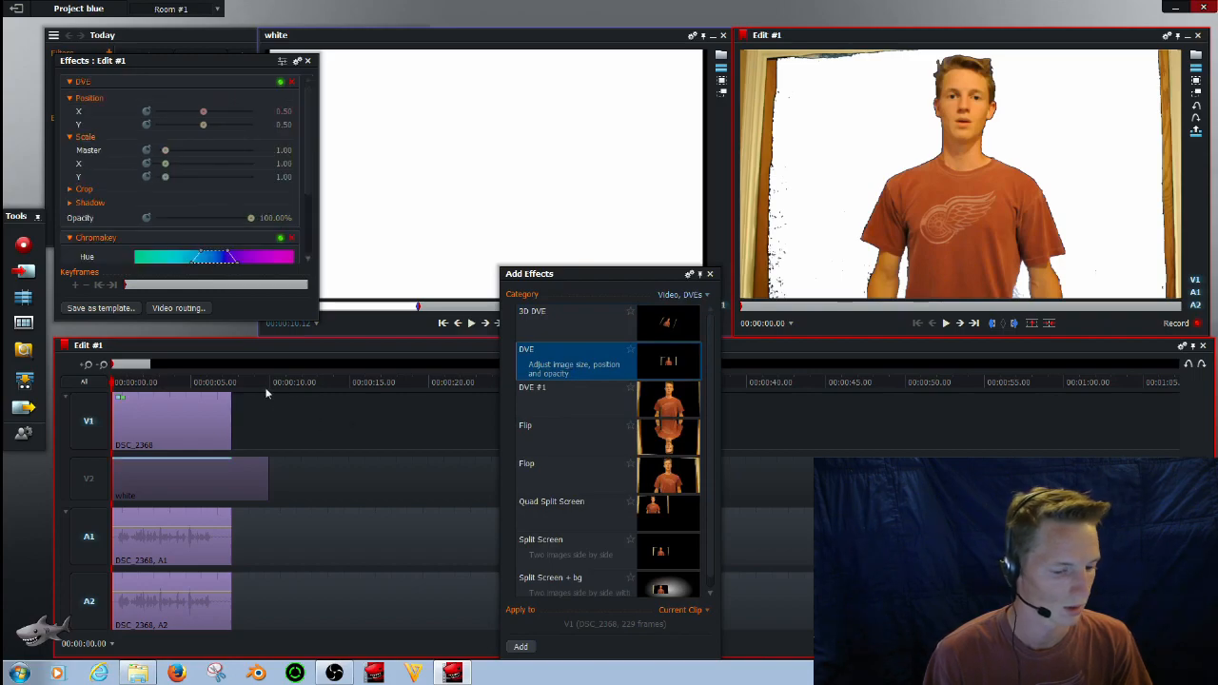
{"action": "left_click", "coordinate": [710, 274]}
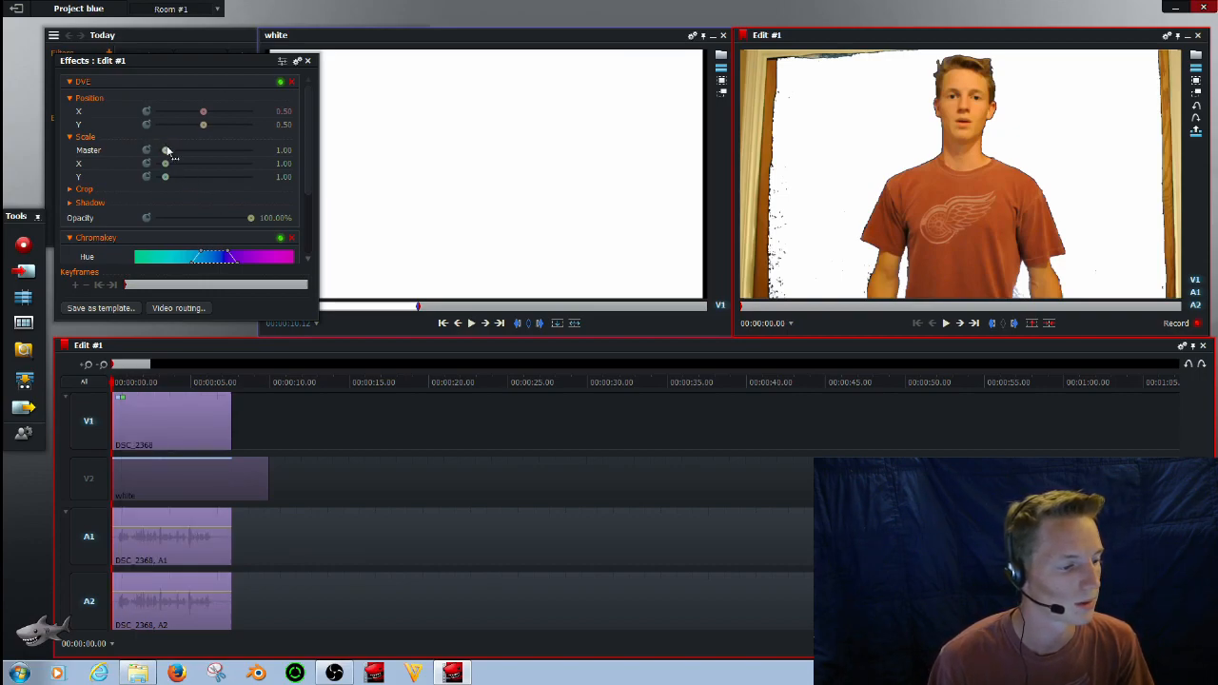
Raise the DVE Master scale and adjust Position X and Y to push leftover backdrop edges out of frame
{"action": "left_click_drag", "start_coordinate": [164, 151], "coordinate": [170, 150]}
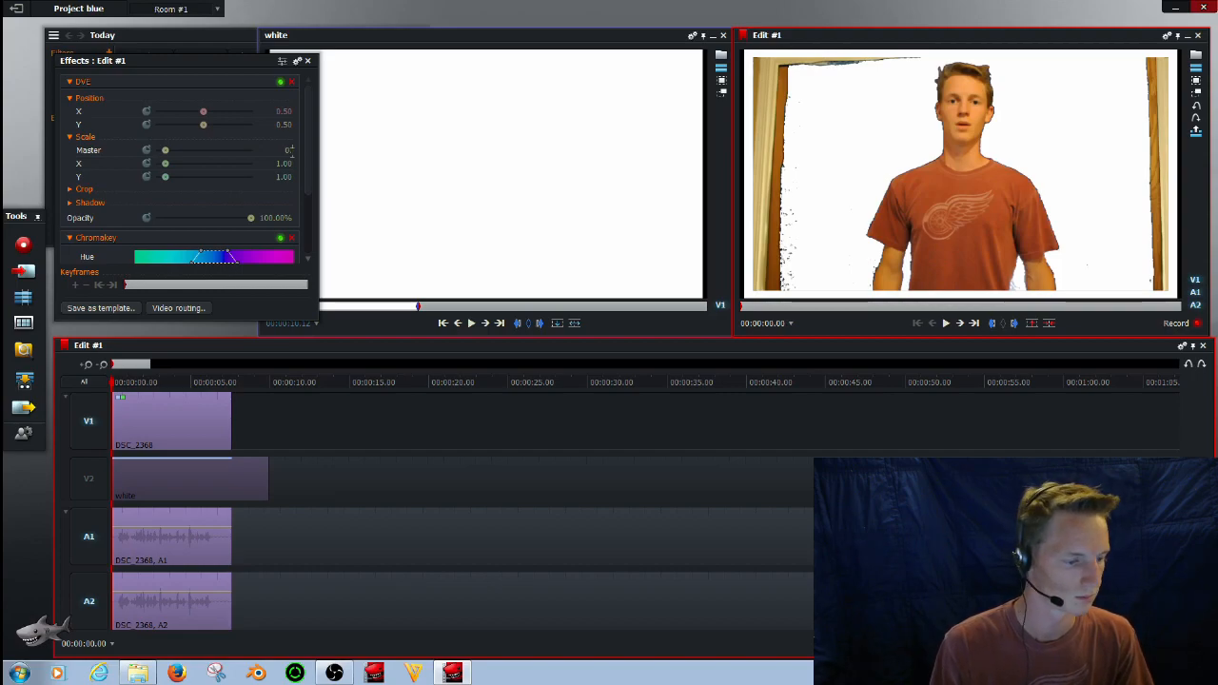
{"action": "left_click", "coordinate": [286, 150]}
{"action": "type", "text": "1.15"}
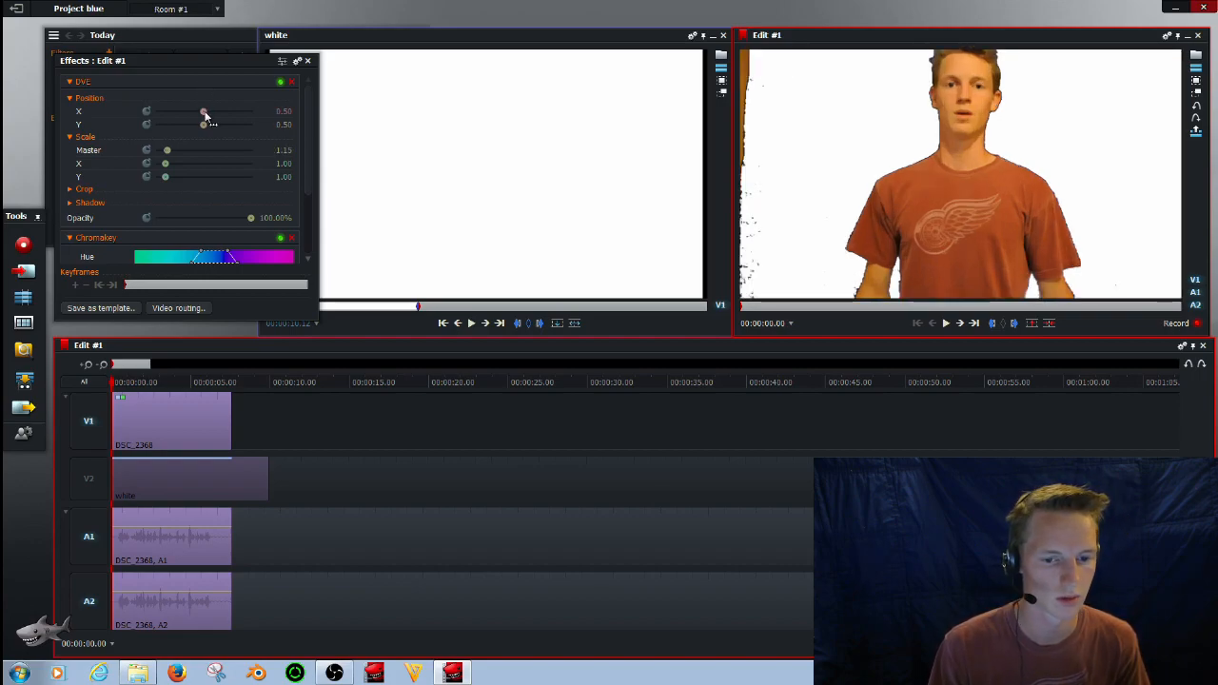
{"action": "left_click_drag", "start_coordinate": [204, 110], "coordinate": [198, 111]}
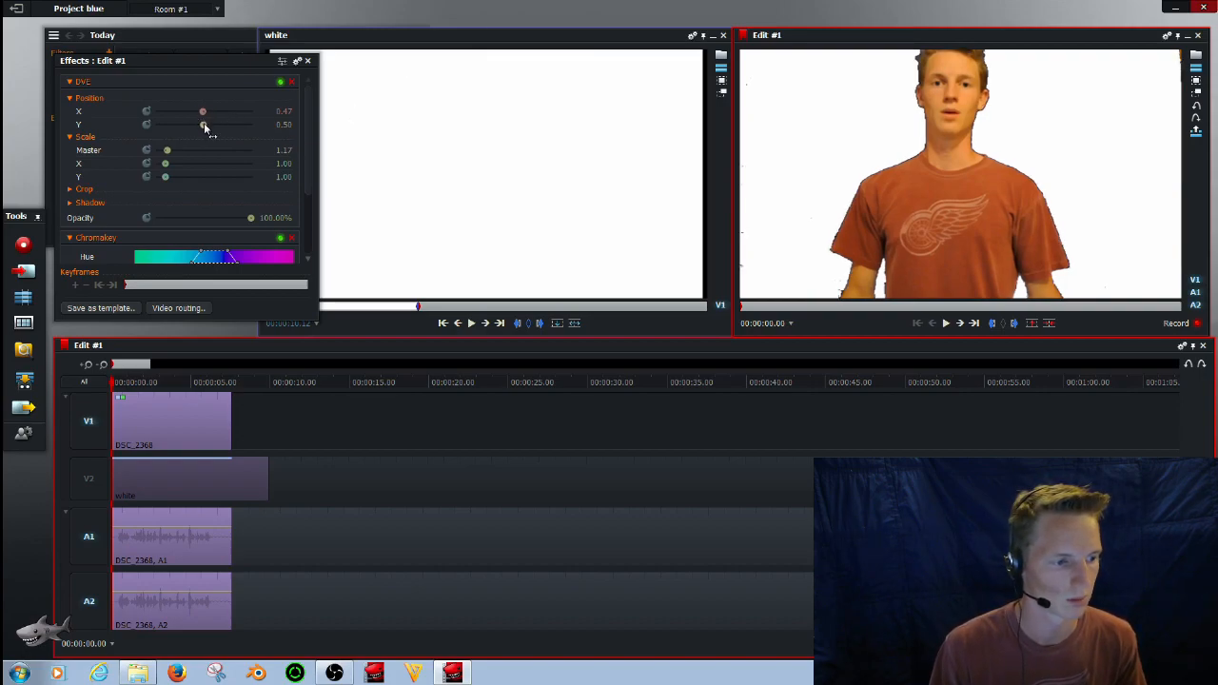
{"action": "left_click_drag", "start_coordinate": [202, 125], "coordinate": [195, 126]}
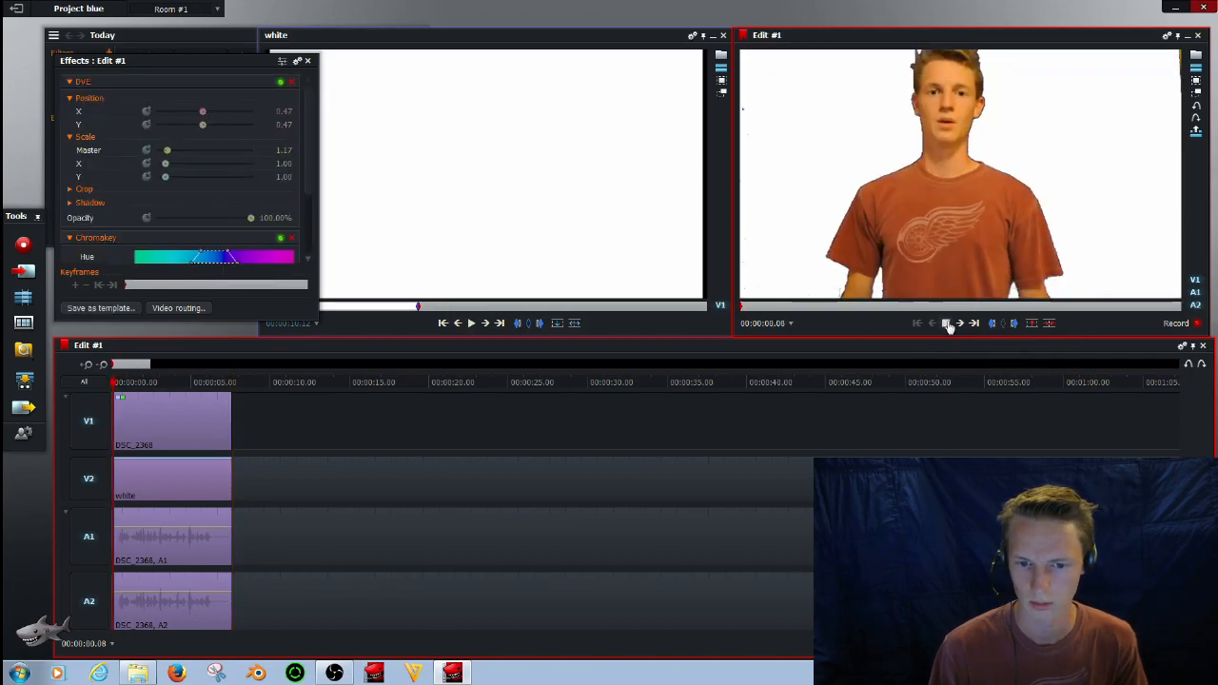
Play back the finished composite, stop, and bring up the export panel set to YouTube MP4 720p
{"action": "left_click", "coordinate": [948, 324]}
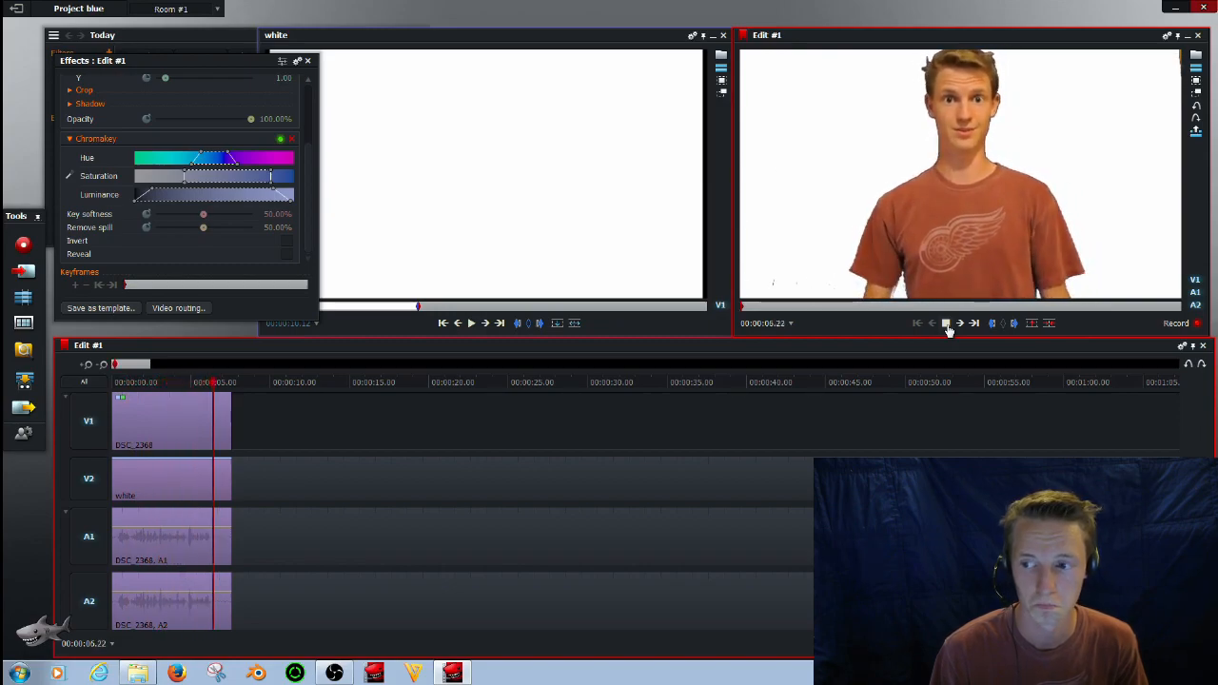
{"action": "left_click", "coordinate": [946, 324]}
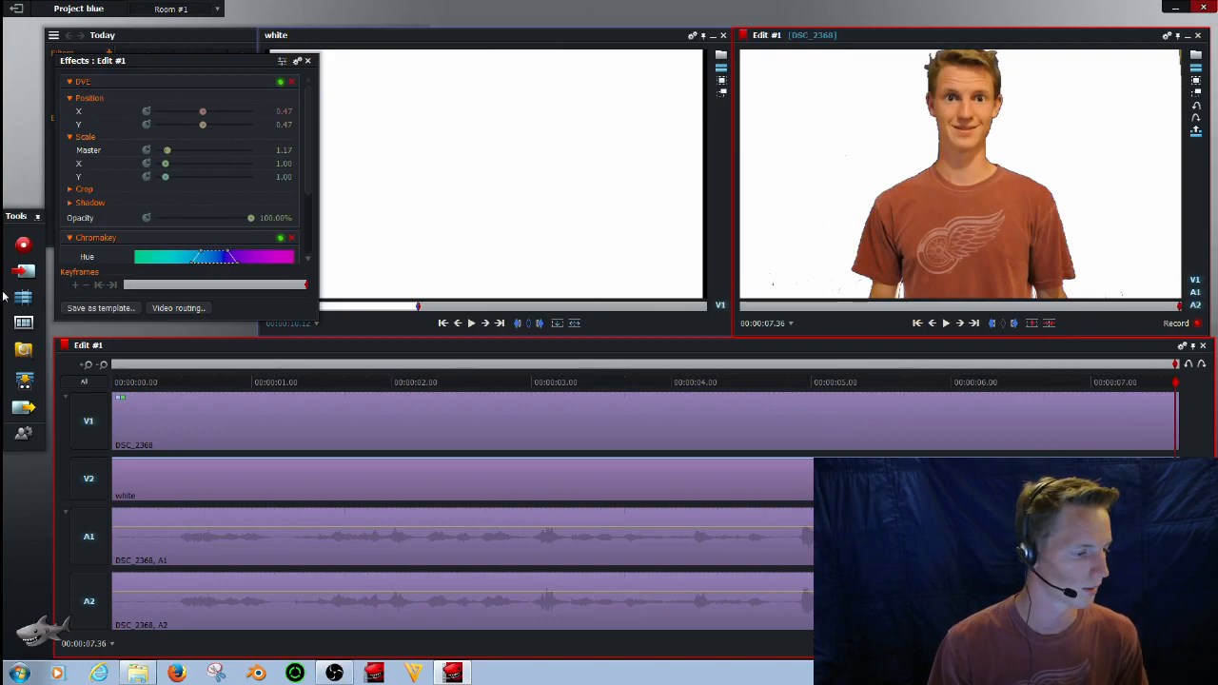
{"action": "mouse_move", "coordinate": [23, 409]}
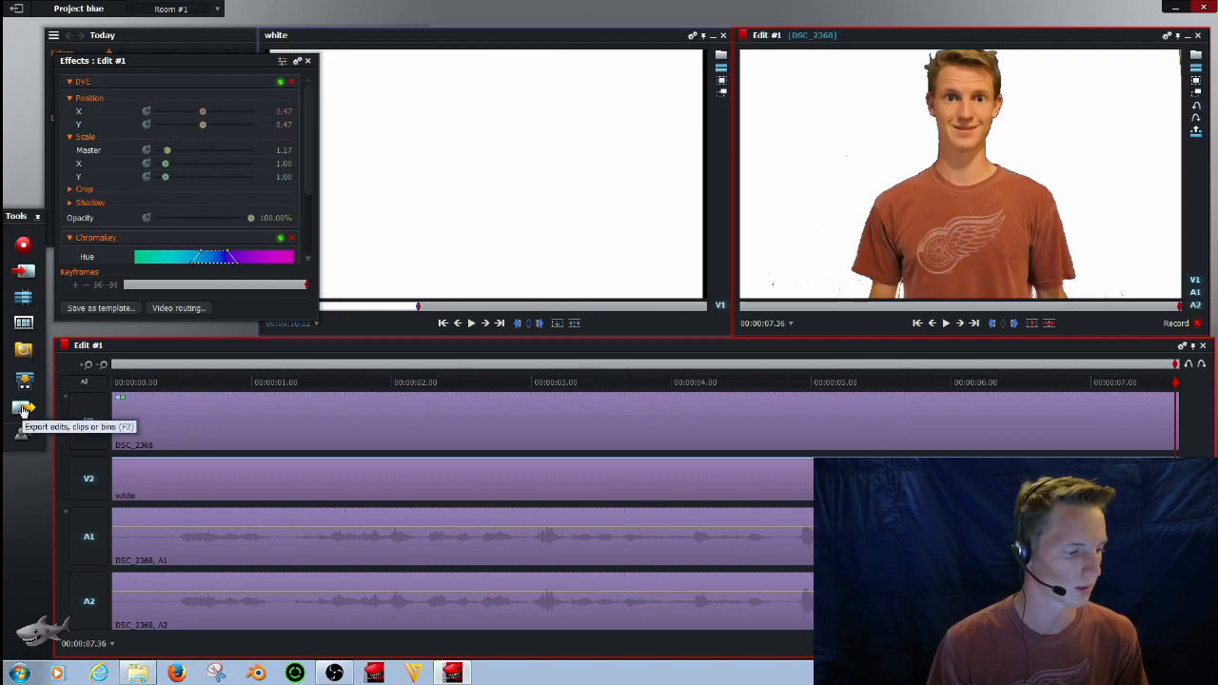
{"action": "left_click", "coordinate": [23, 409]}
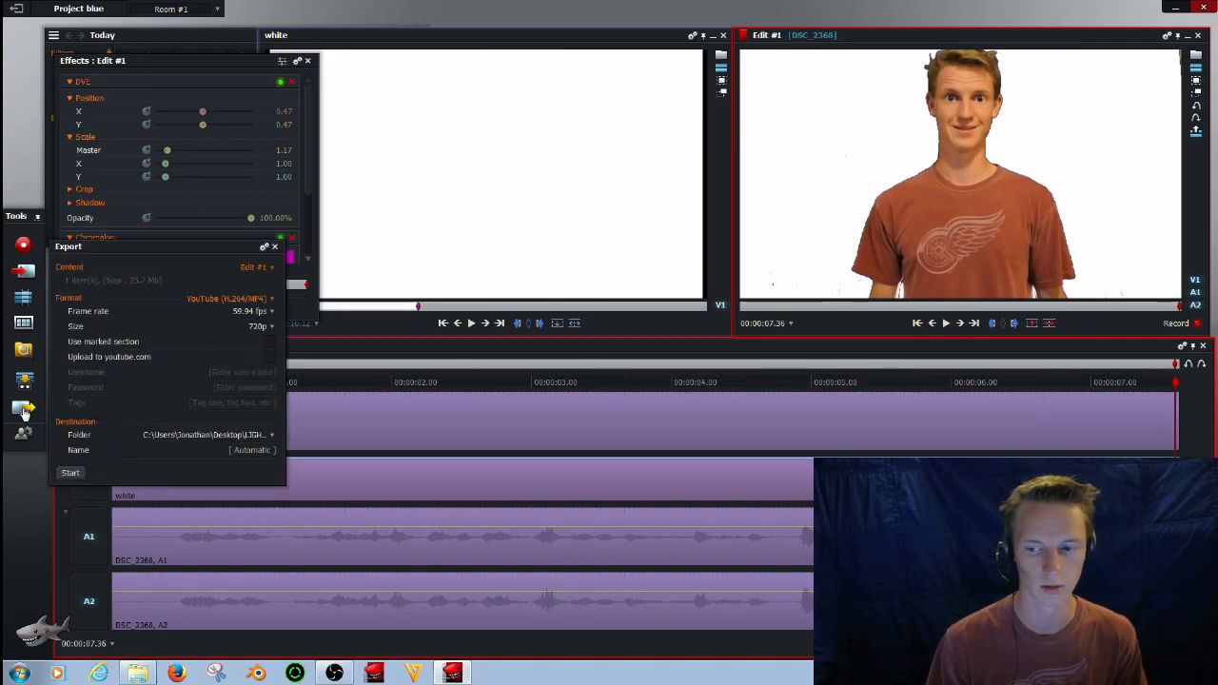
{"action": "mouse_move", "coordinate": [23, 412]}
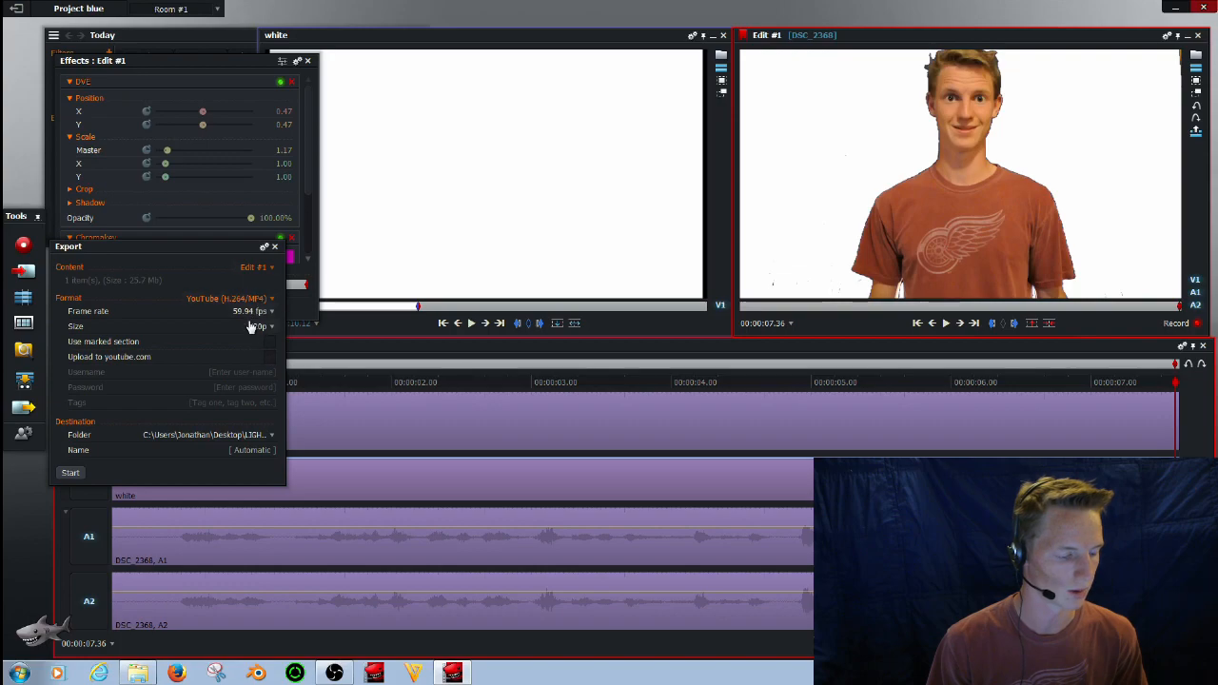
Export Edit #1 as YouTube H.264/MP4 at 720p named blue and start the export job
{"action": "left_click", "coordinate": [259, 325]}
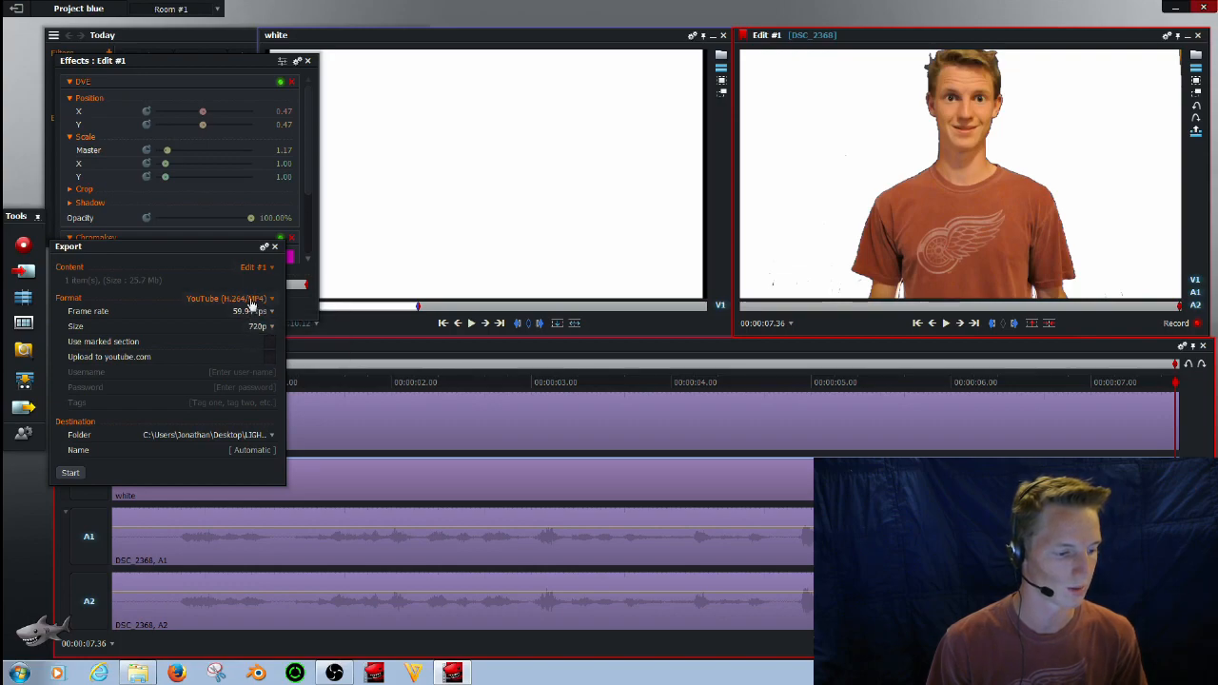
{"action": "mouse_move", "coordinate": [257, 328]}
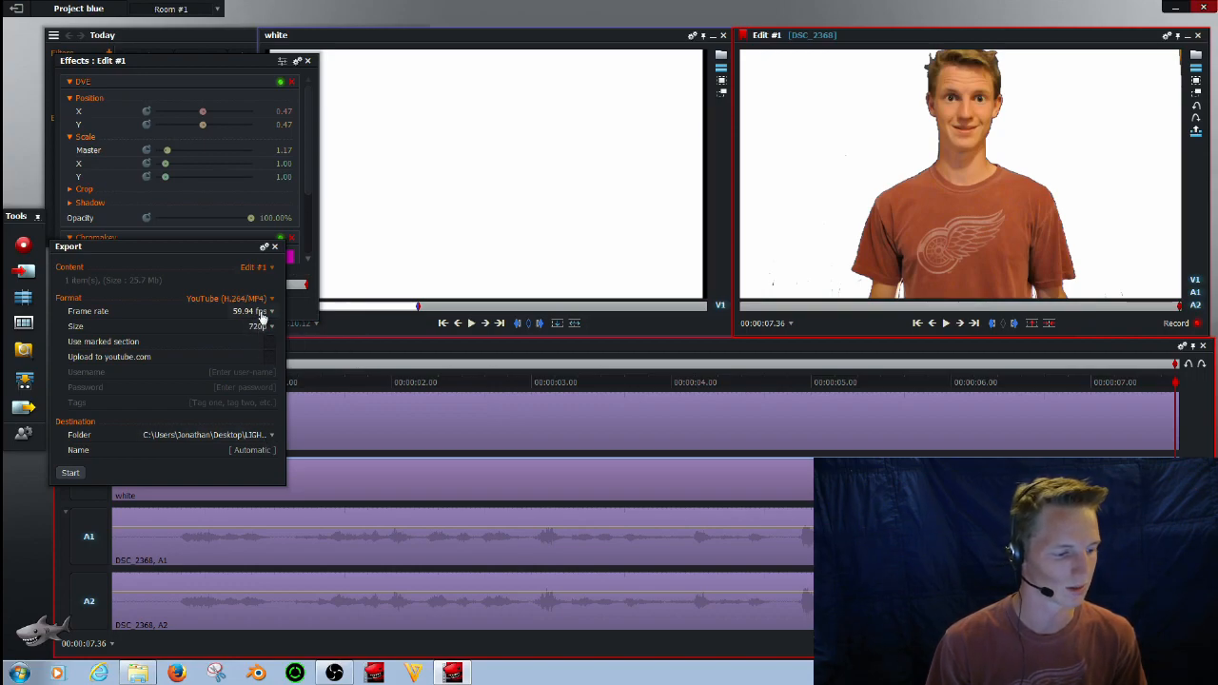
{"action": "left_click", "coordinate": [257, 325]}
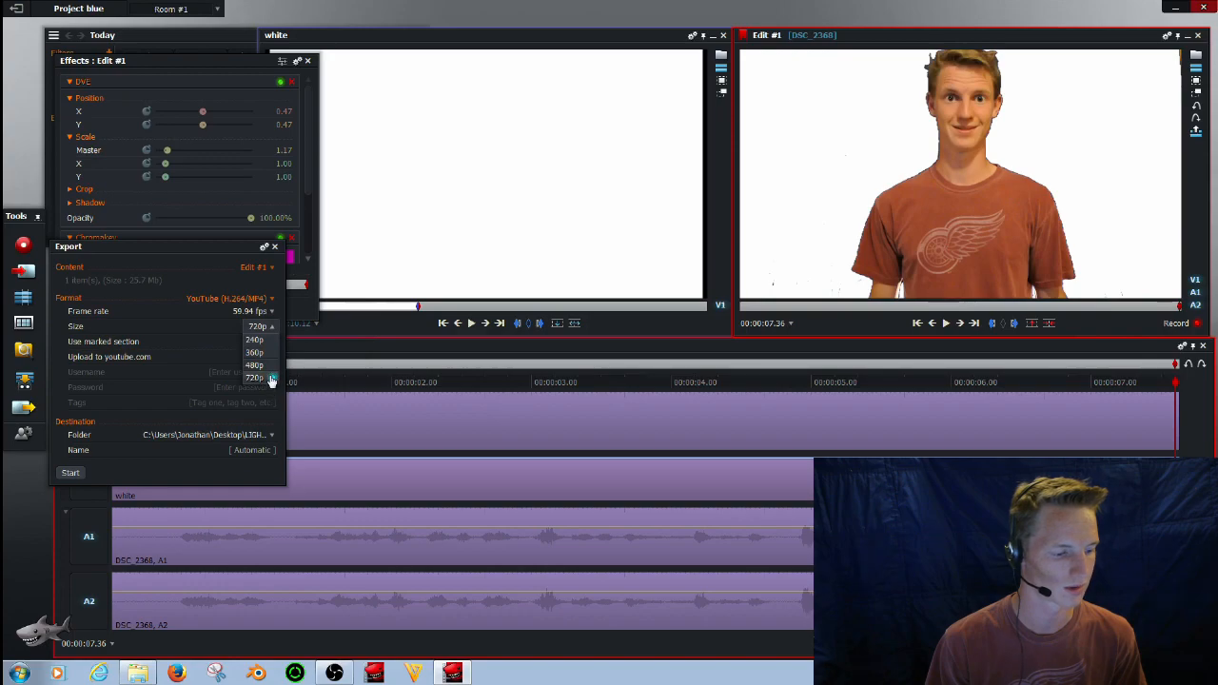
{"action": "left_click", "coordinate": [251, 312]}
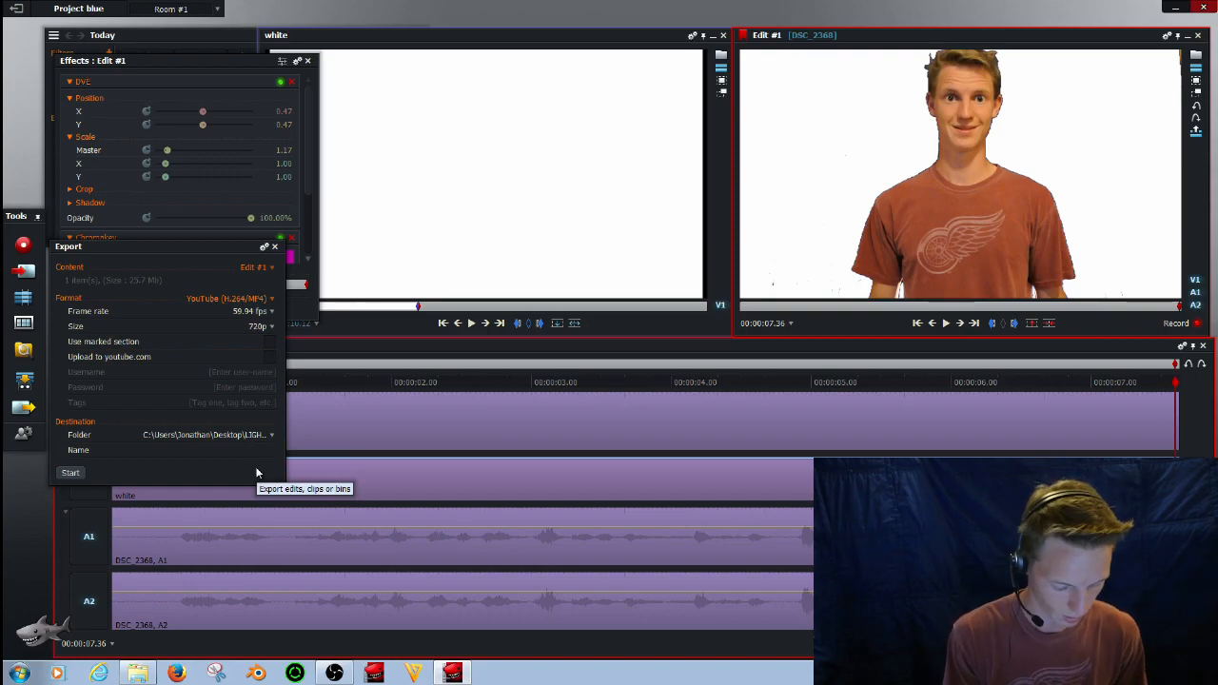
{"action": "type", "text": "bluw"}
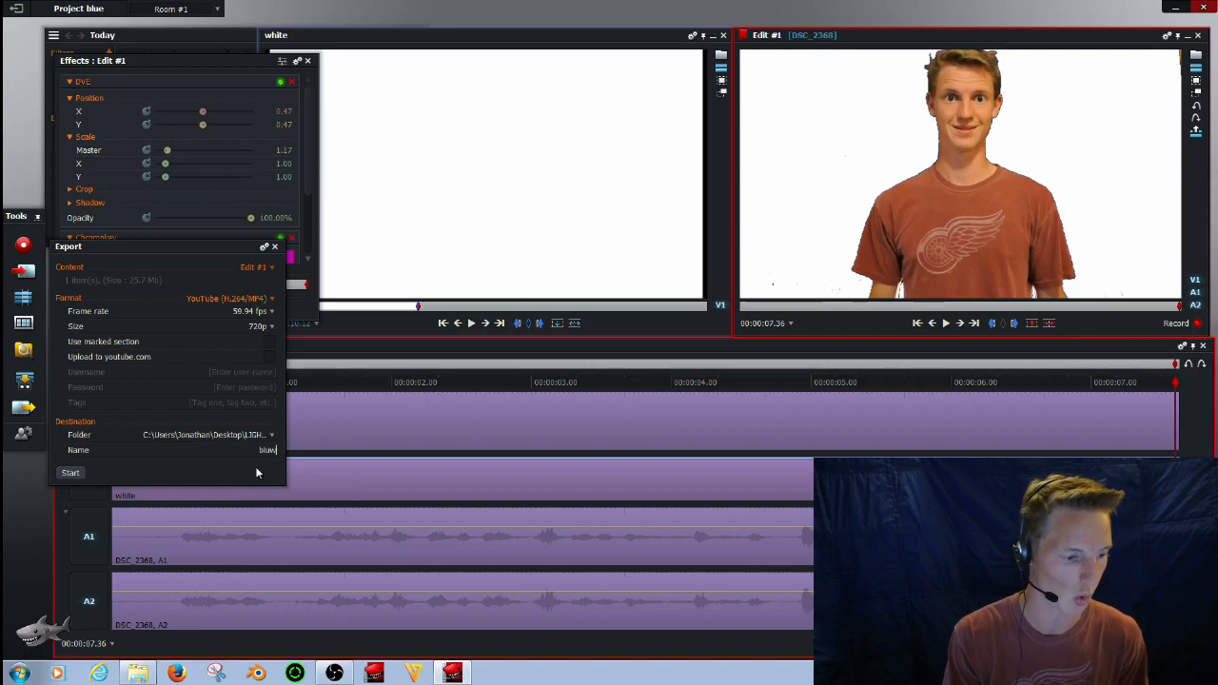
{"action": "key", "text": "Backspace"}
{"action": "type", "text": "e"}
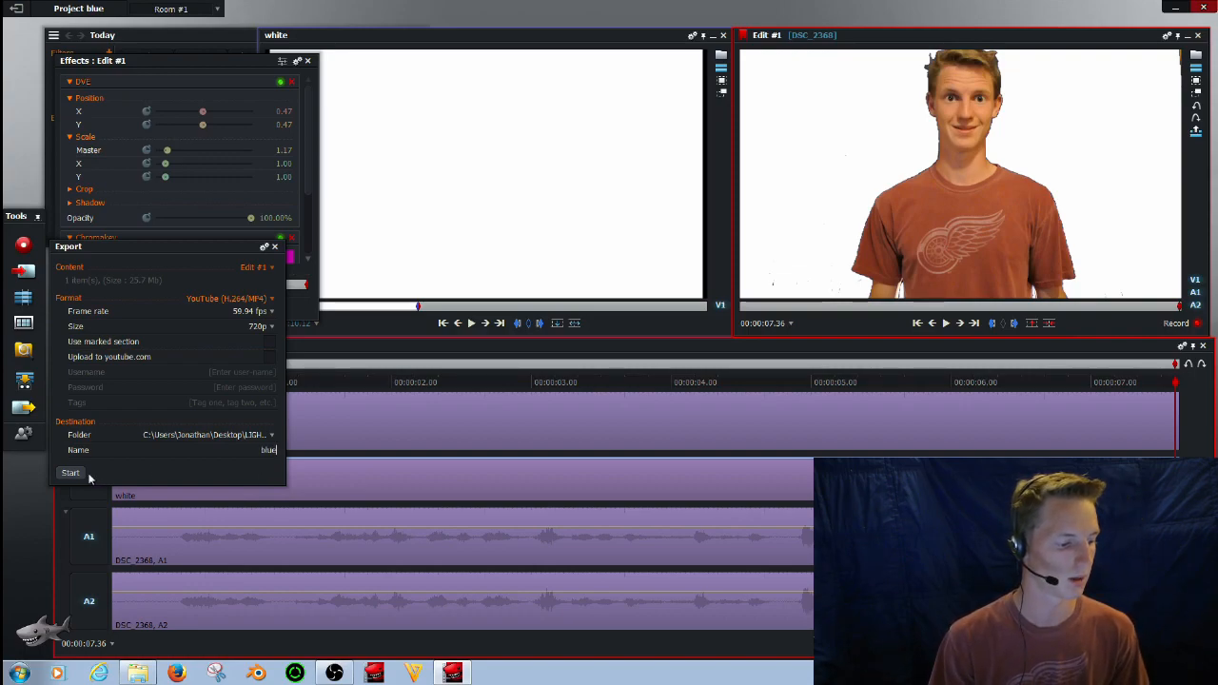
{"action": "left_click", "coordinate": [70, 473]}
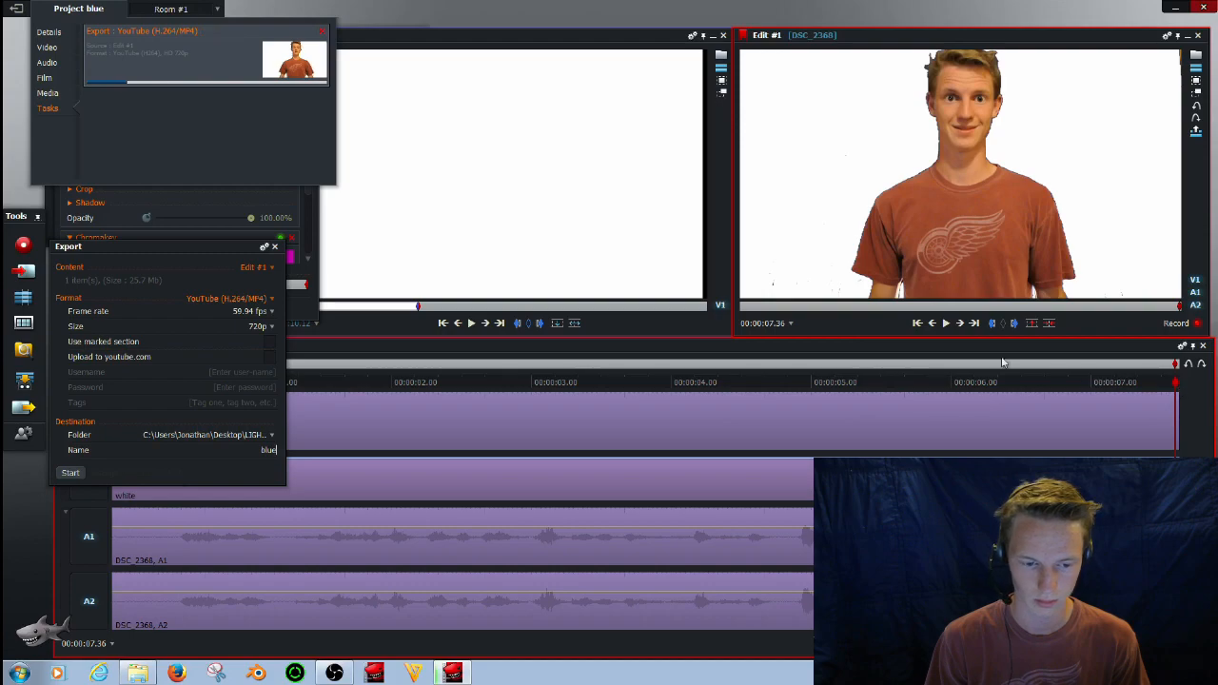
{"action": "mouse_move", "coordinate": [772, 333]}
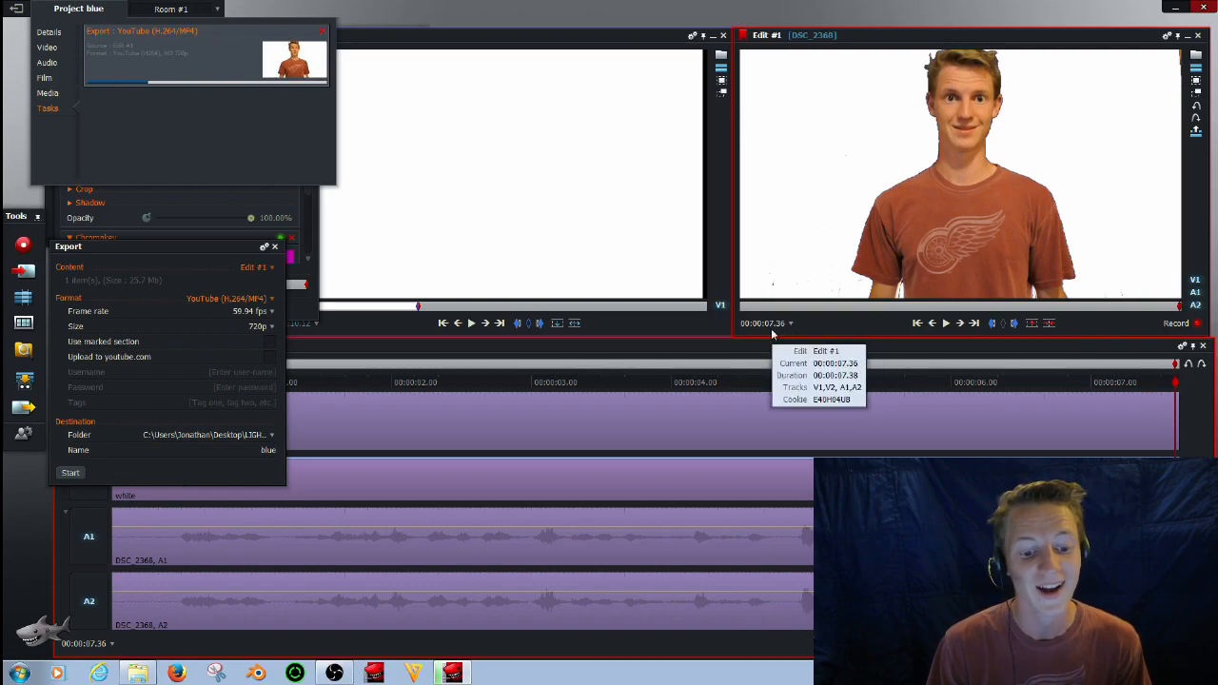